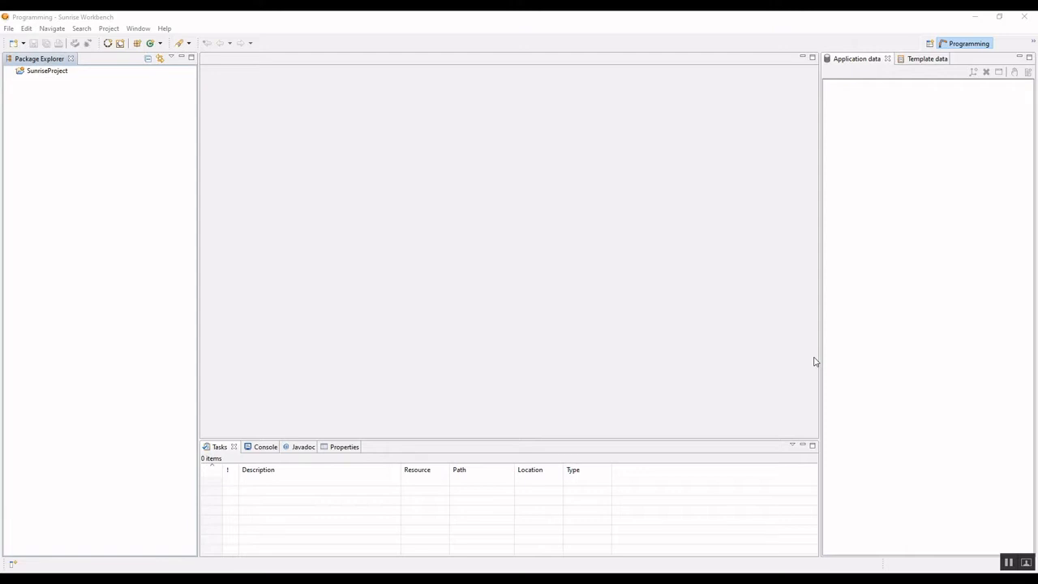
mouse_move(721, 423)
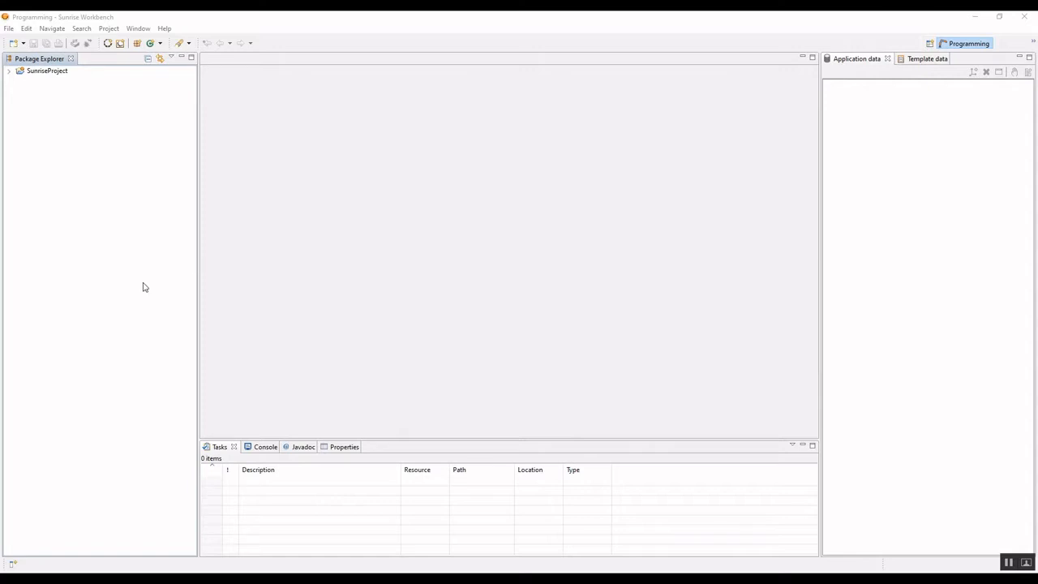
mouse_move(185, 463)
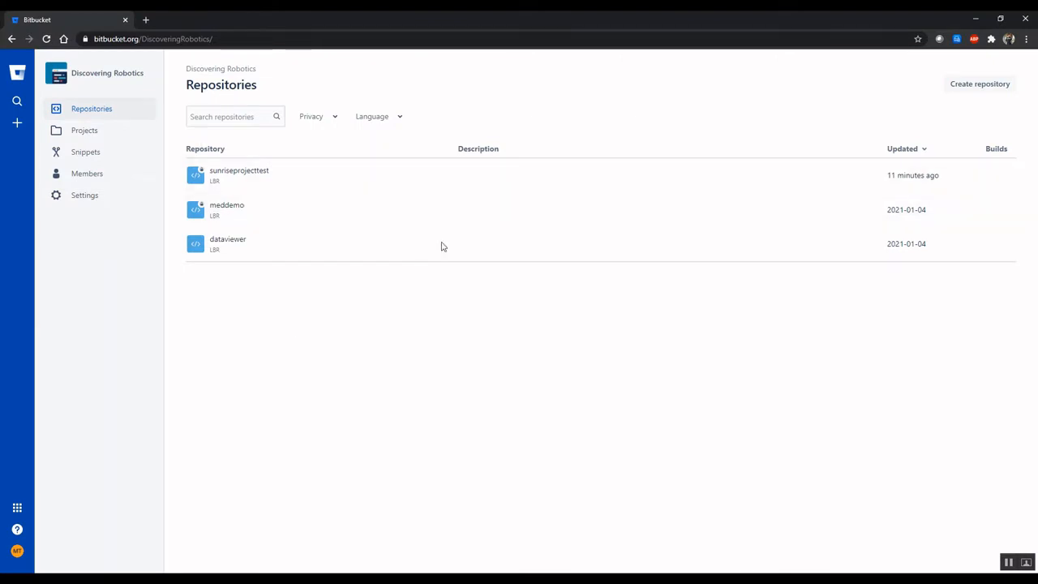
mouse_move(951, 122)
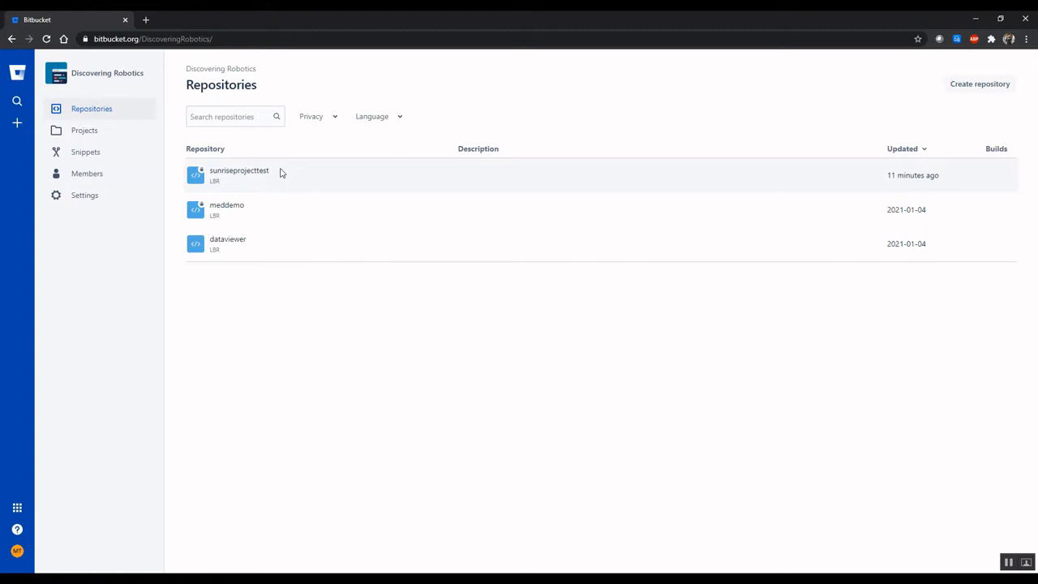
mouse_move(238, 171)
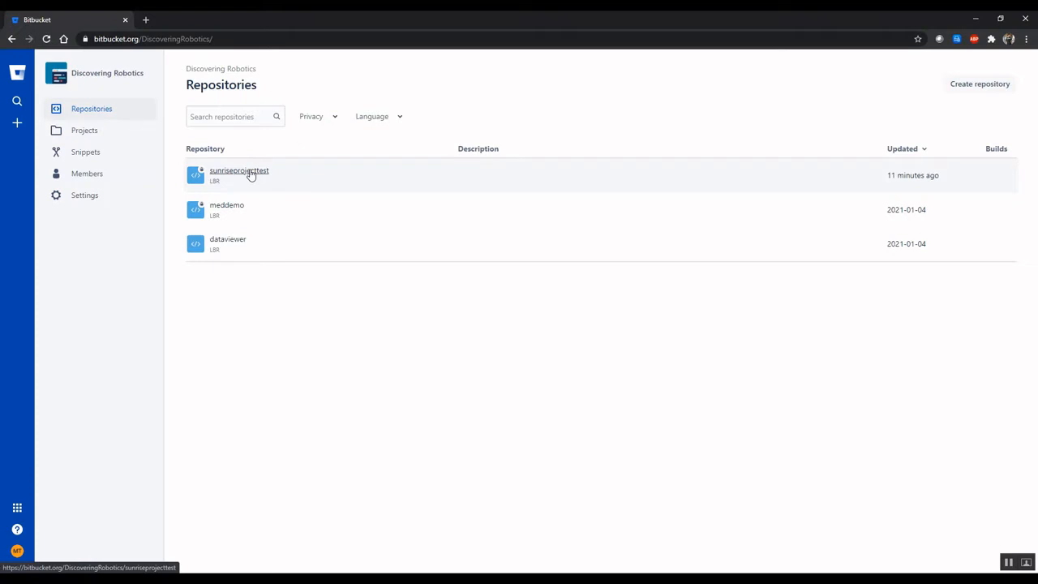
Copy the git clone command from the sunriseprojecttest repository page in Bitbucket.
click(238, 170)
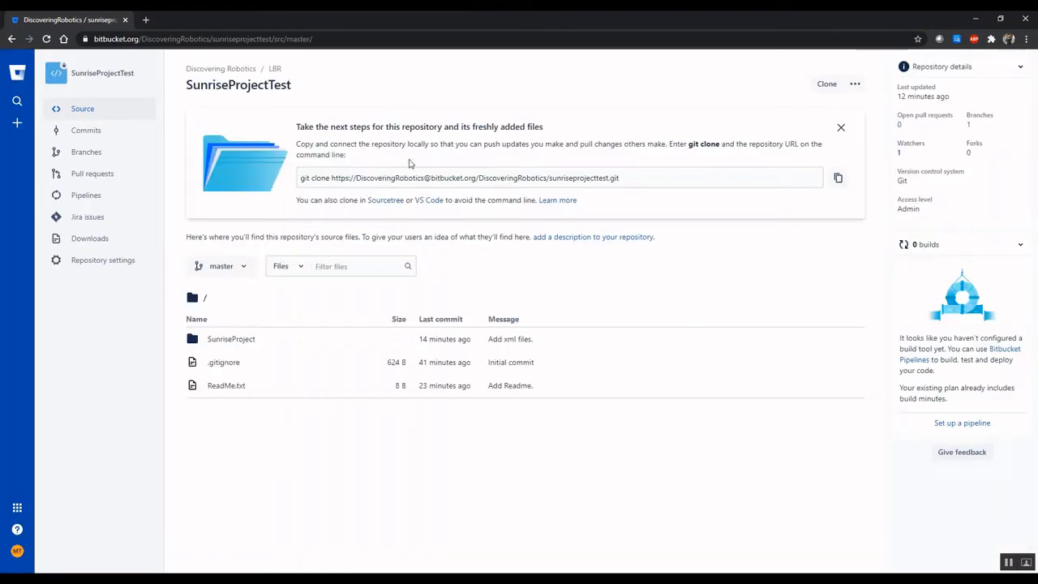
click(447, 177)
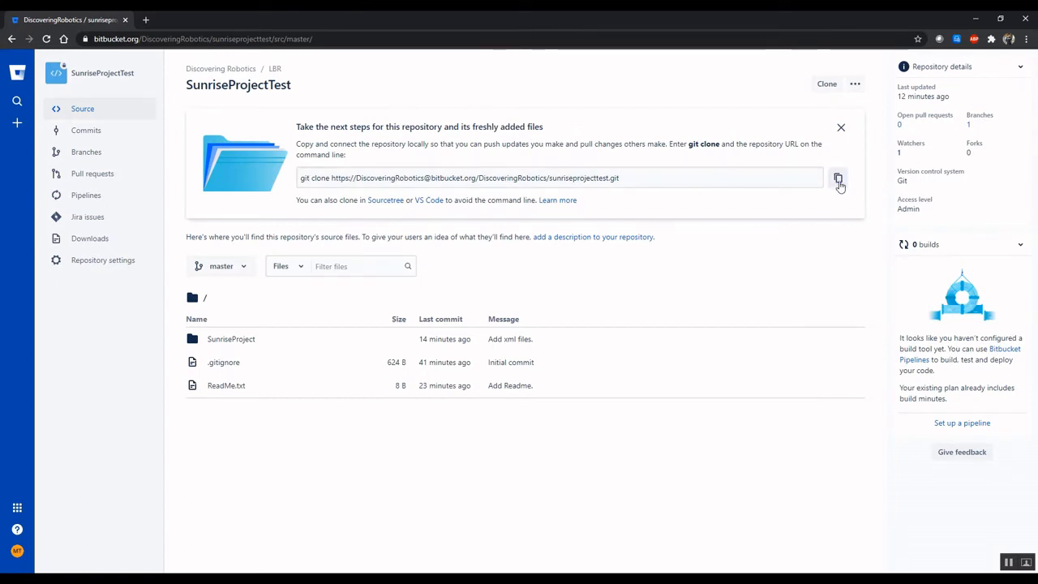
click(838, 177)
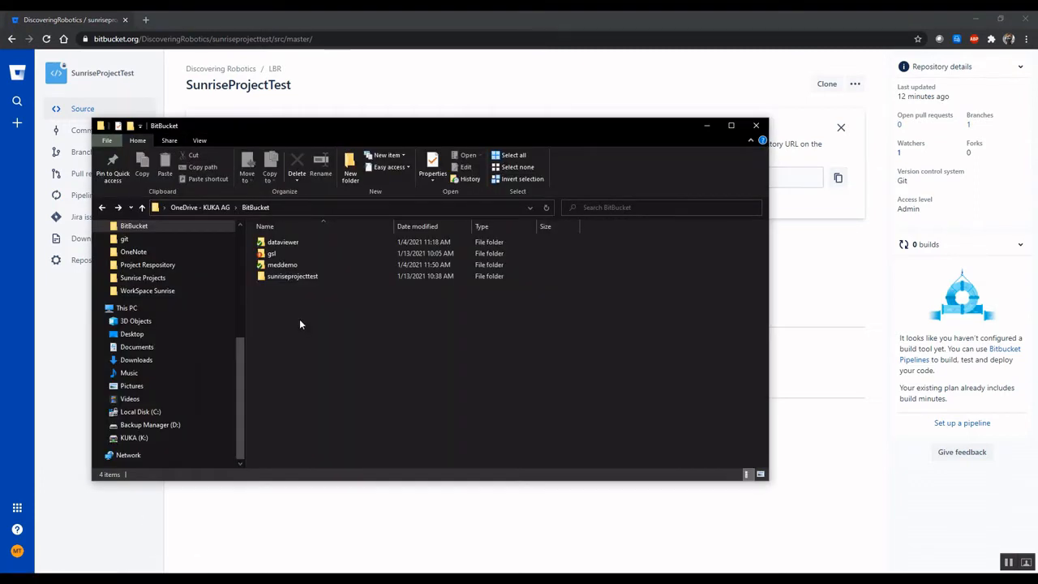
Delete the old sunriseprojecttest folder, leaving dataviewer, gsl and meddemo.
click(293, 276)
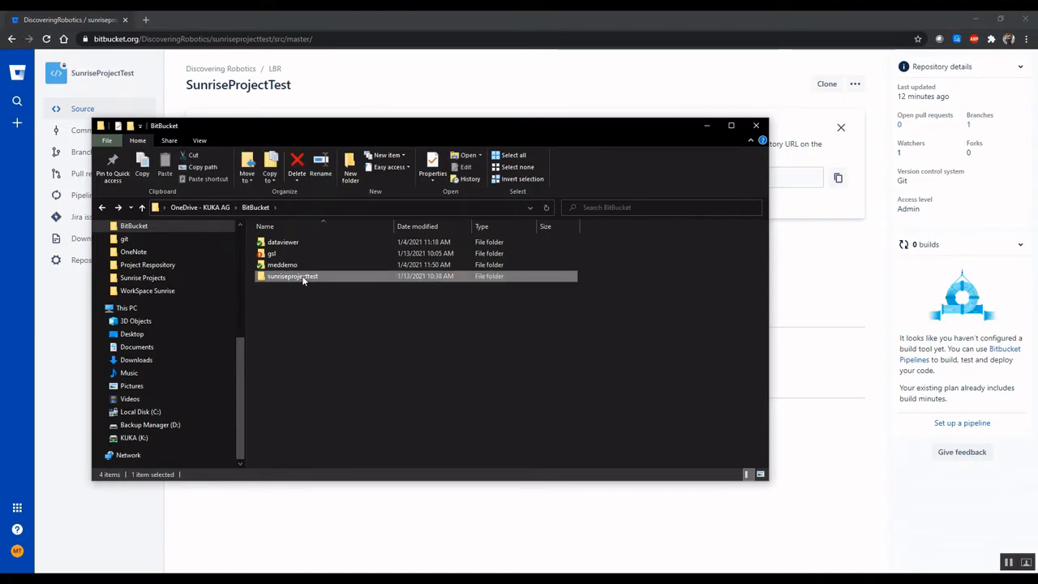
click(296, 162)
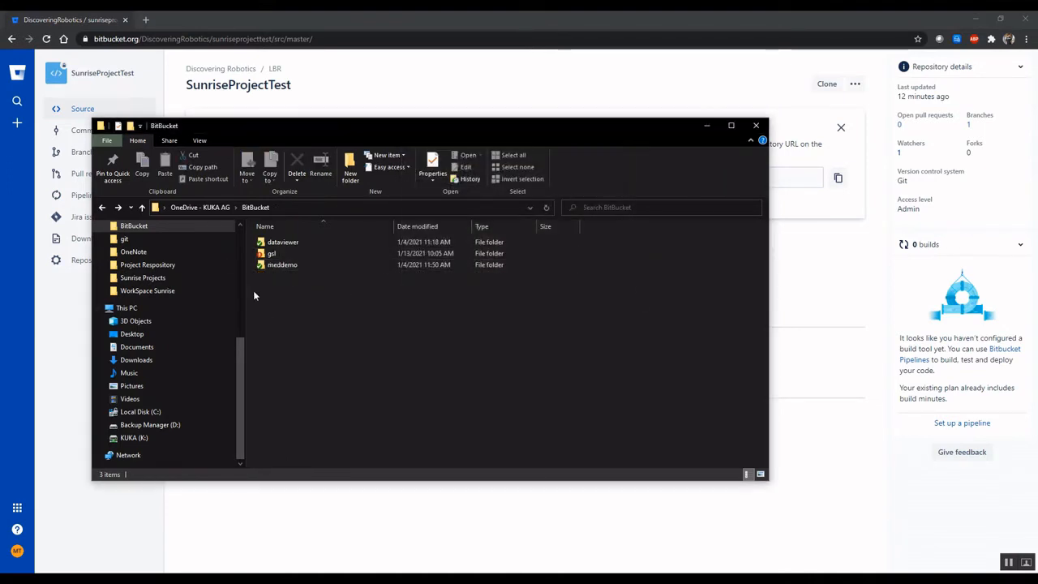
mouse_move(307, 309)
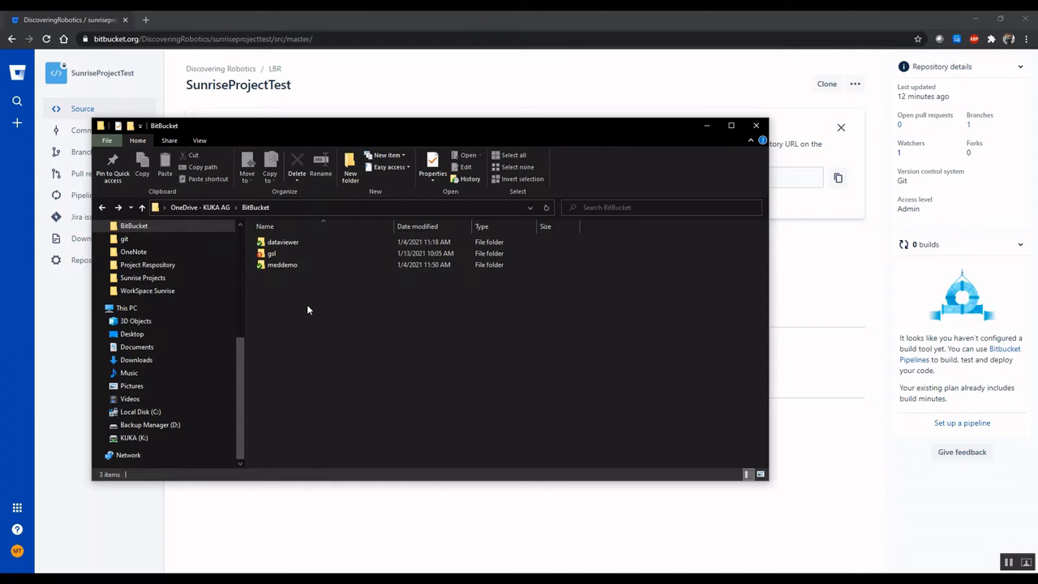
mouse_move(282, 300)
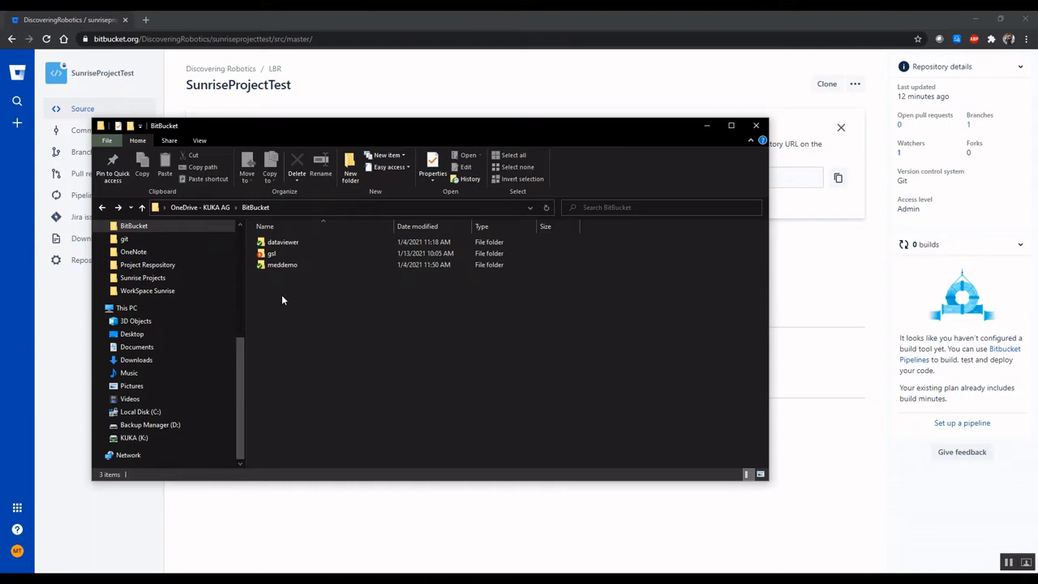
right_click(282, 299)
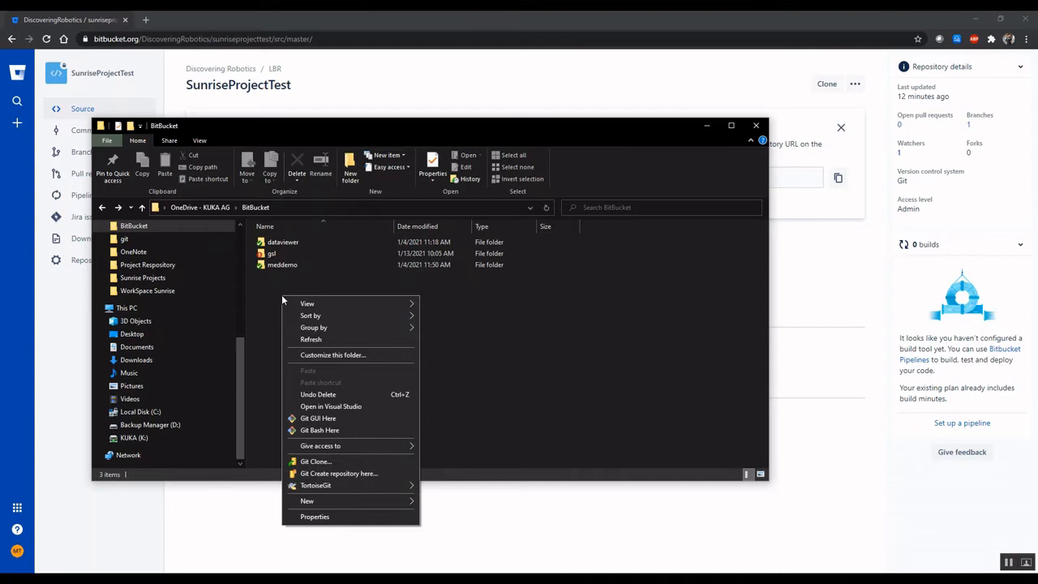
mouse_move(342, 418)
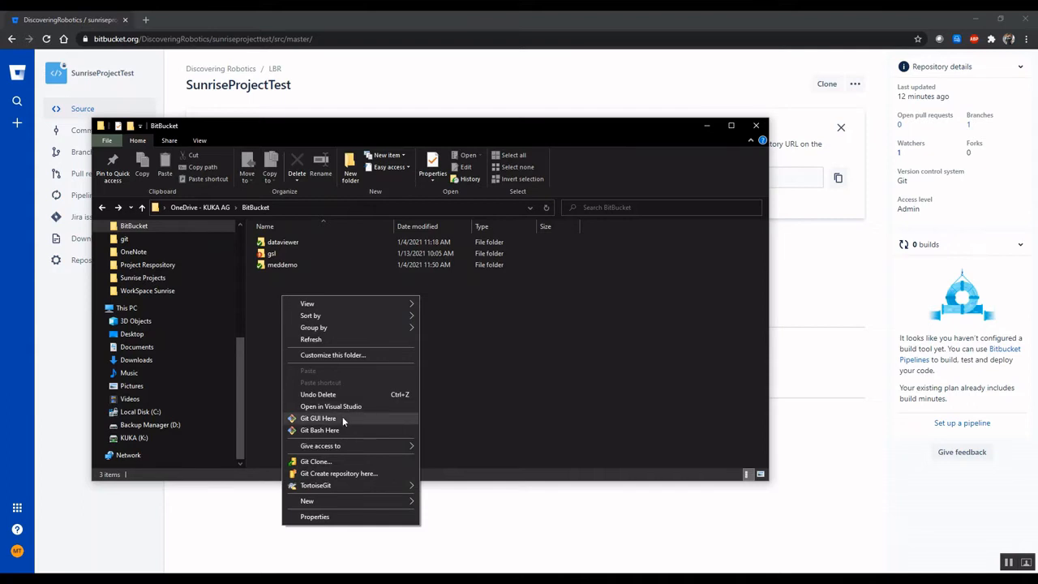
mouse_move(338, 430)
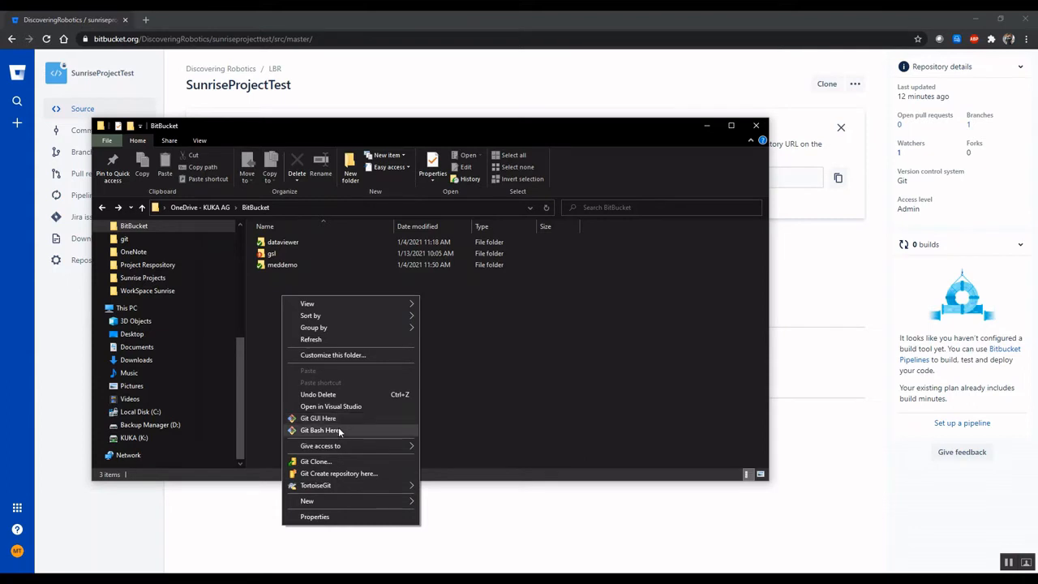
Run git clone with the sunriseprojecttest Bitbucket URL from Git Bash in the BitBucket folder.
click(318, 430)
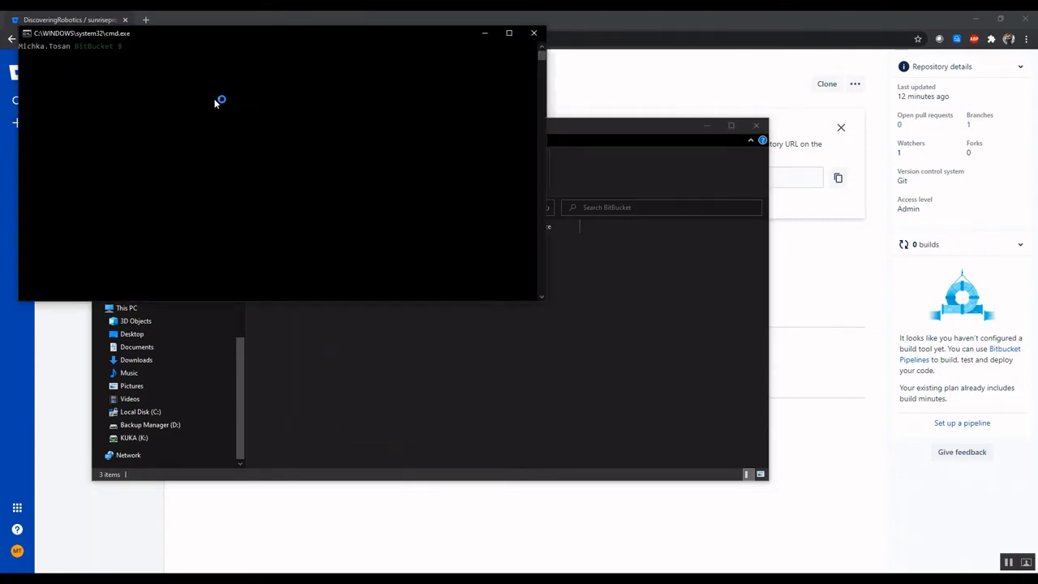
text(git clone https://DiscoveringRobotics@bitbucket.org/DiscoveringRobotics/sunriseprojecttest.git)
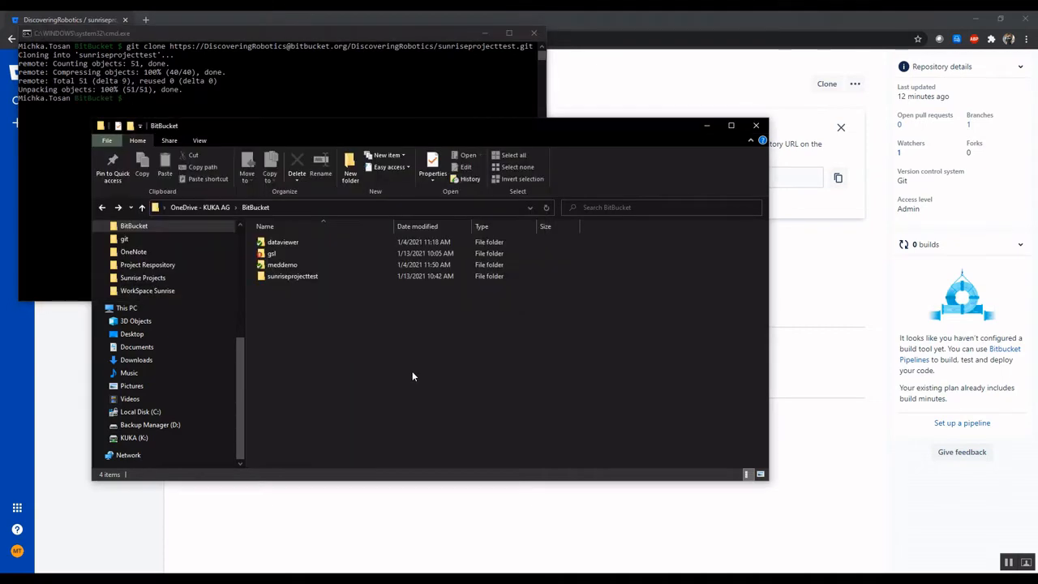
mouse_move(292, 276)
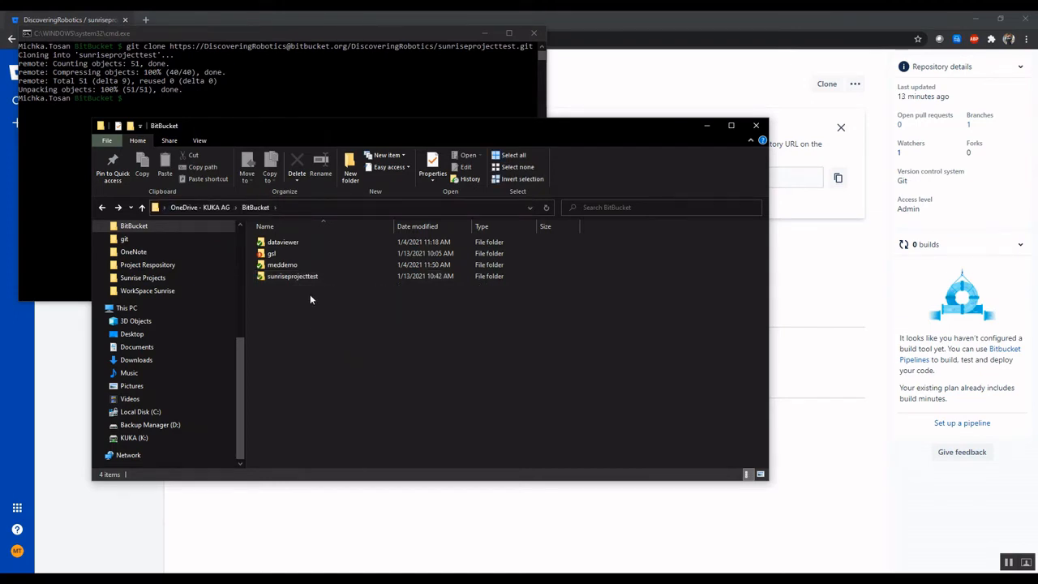
mouse_move(292, 276)
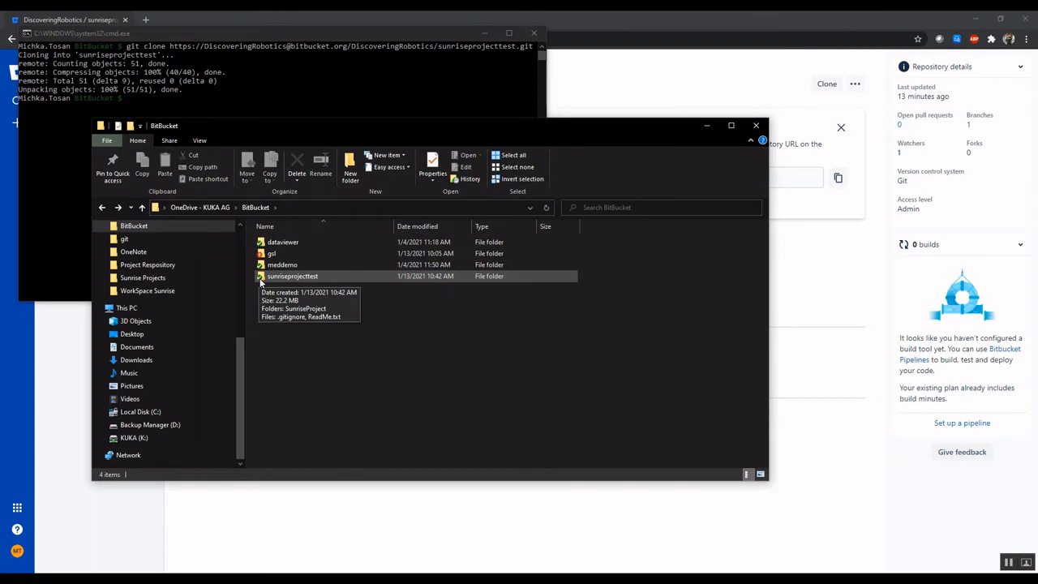
mouse_move(284, 281)
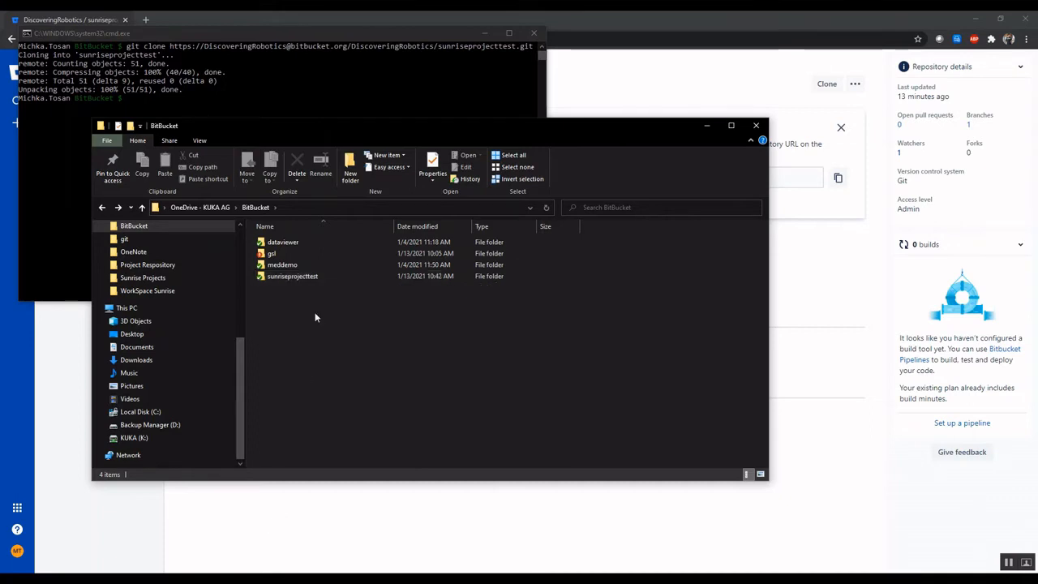
Delete the SunriseProject folder inside the cloned sunriseprojecttest folder.
click(292, 275)
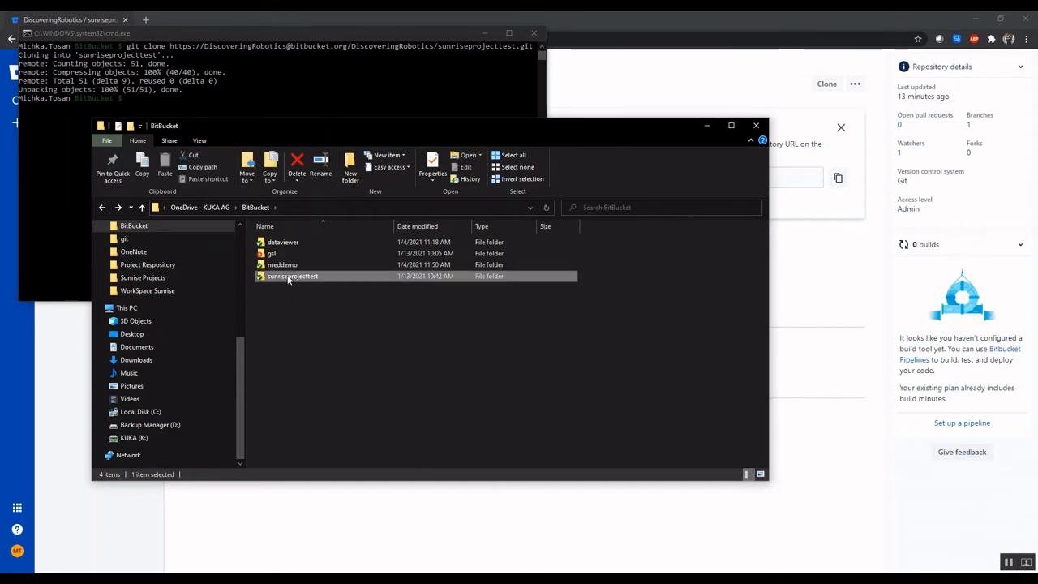
double_click(292, 276)
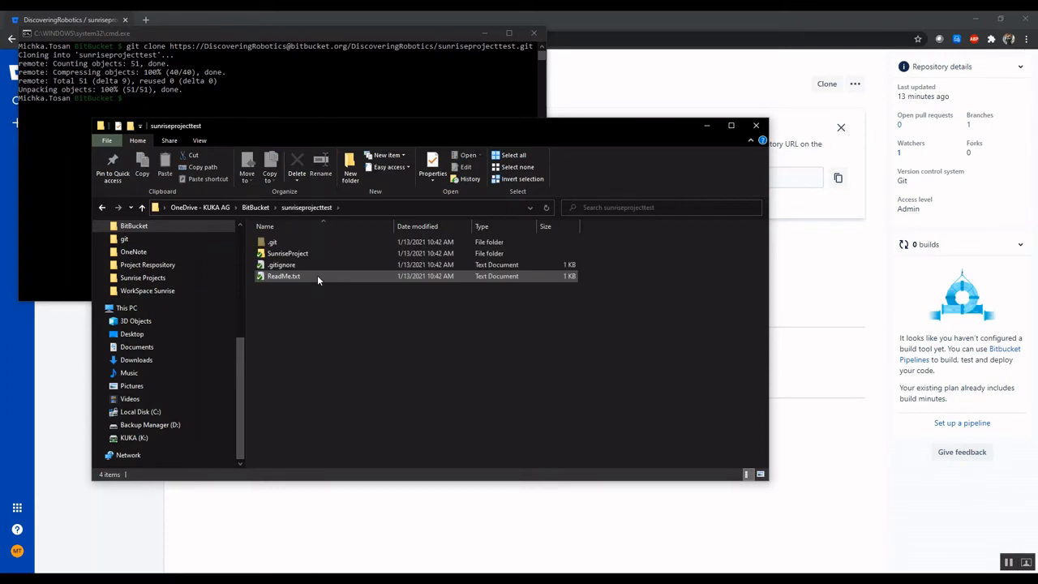
click(287, 253)
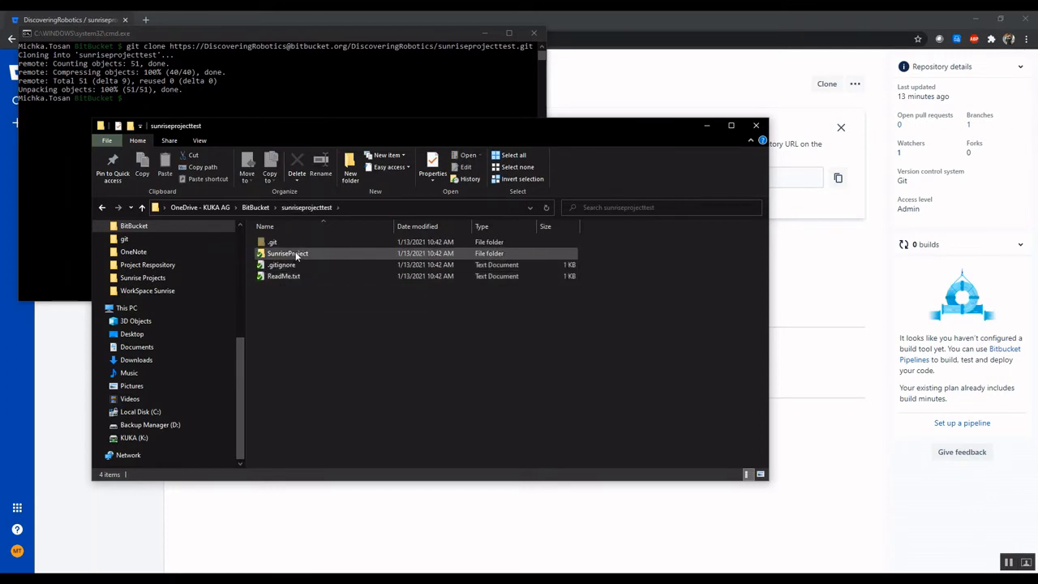
mouse_move(288, 253)
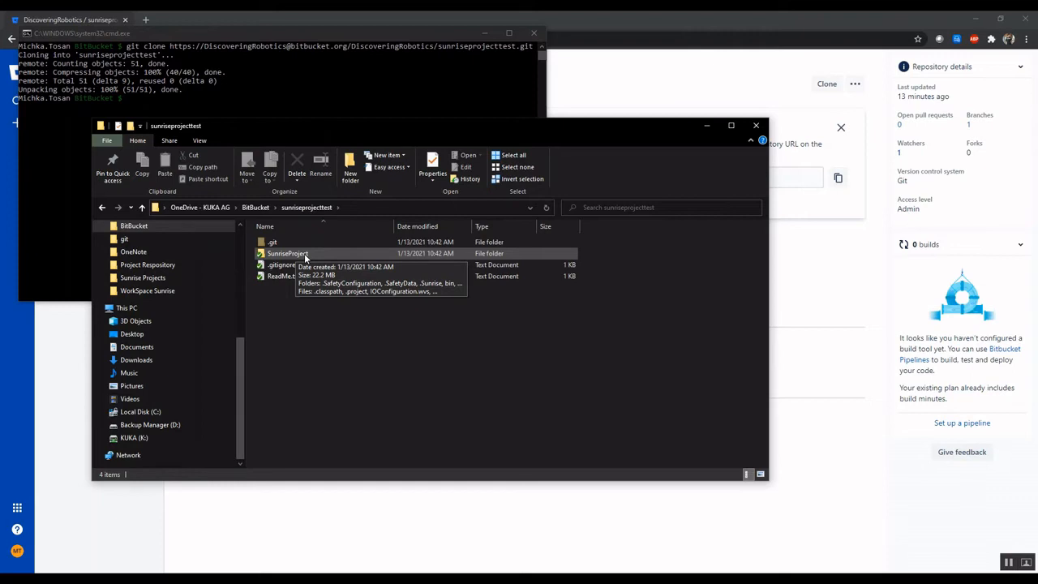
click(288, 253)
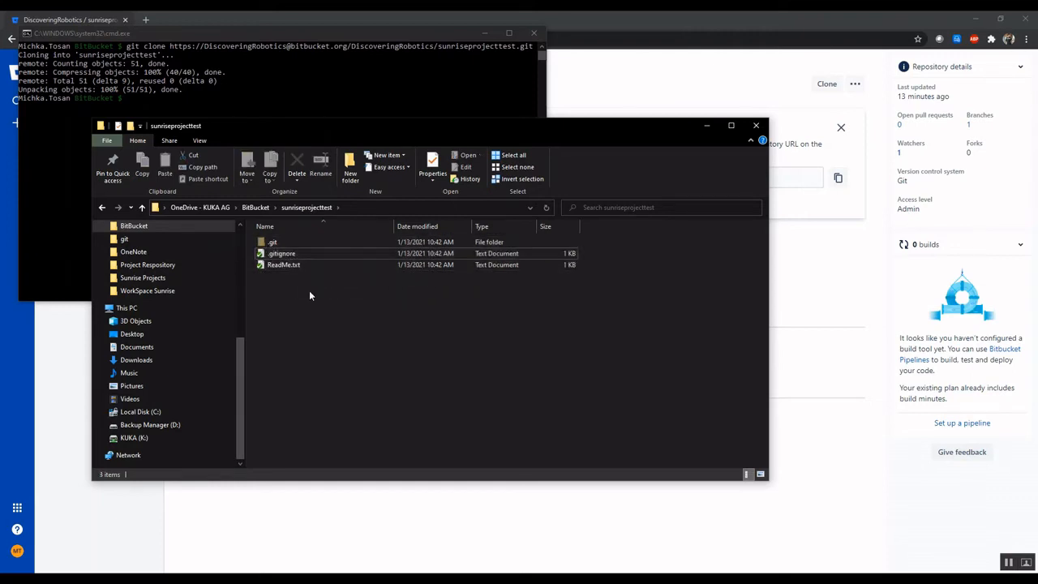
right_click(309, 295)
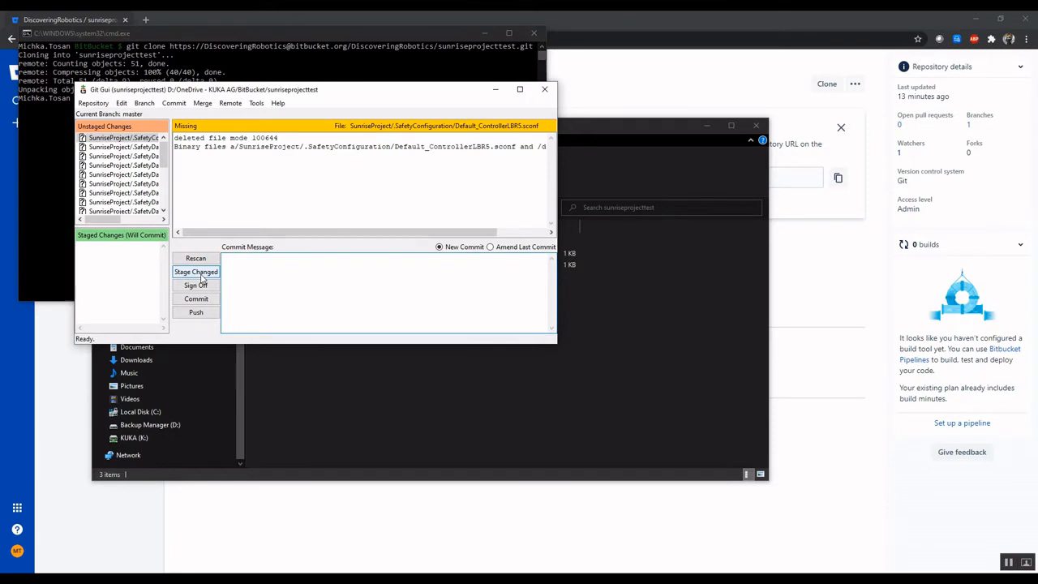
Stage the SunriseProject deletions and commit them as 'deleted Sunrise Project.'.
click(195, 272)
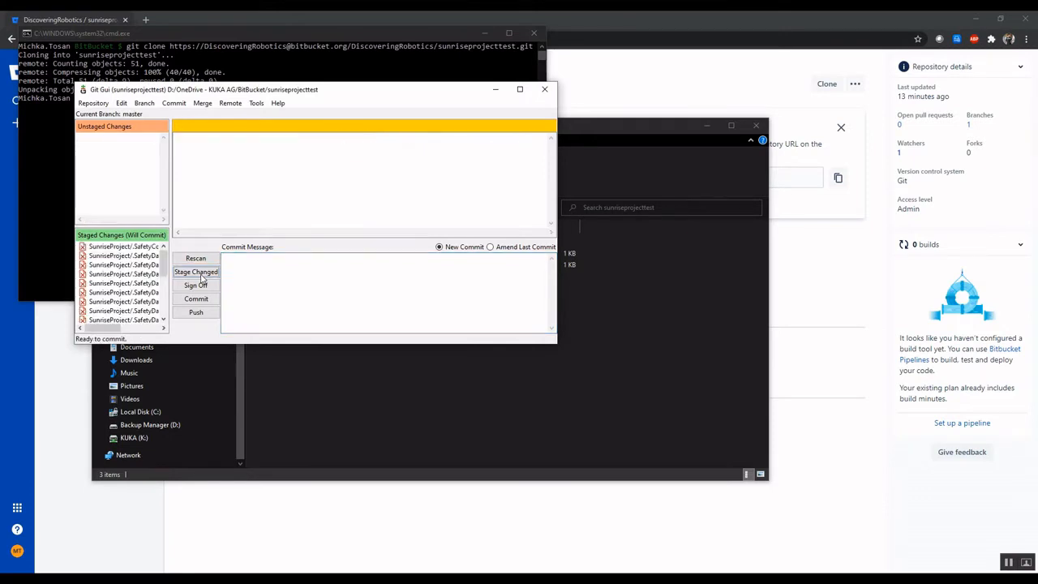
click(196, 299)
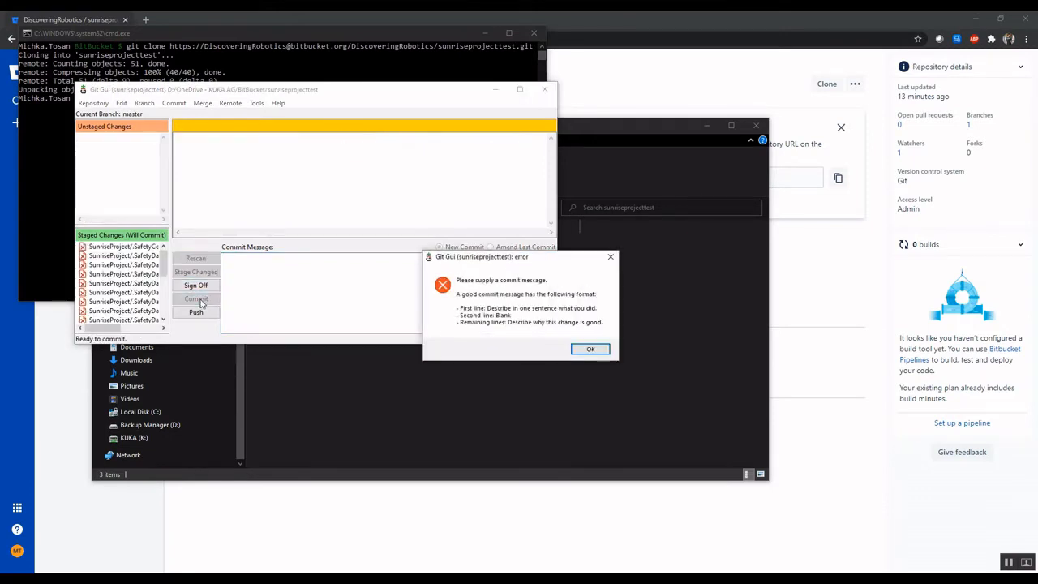
click(591, 348)
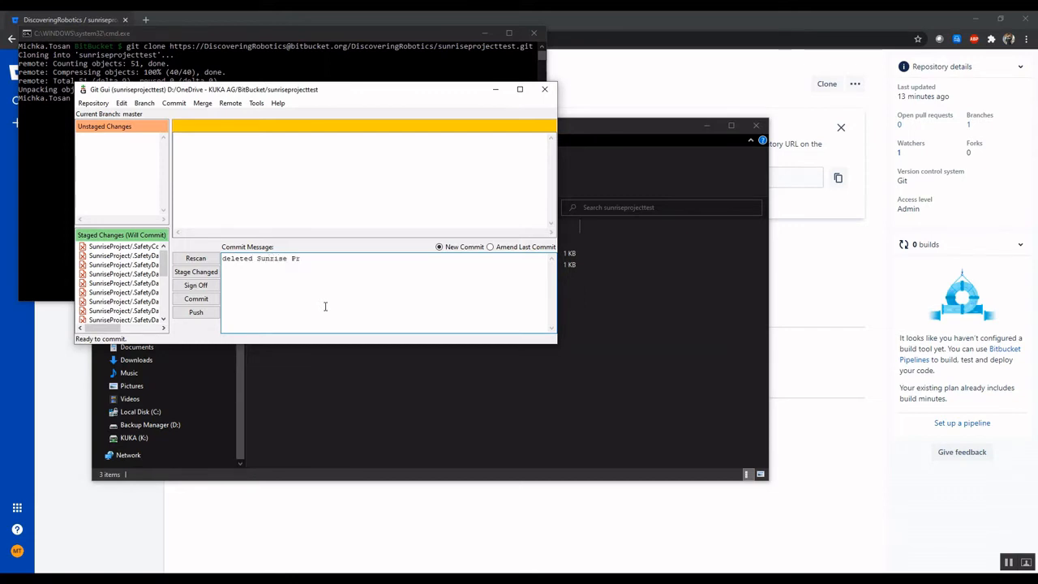
click(195, 298)
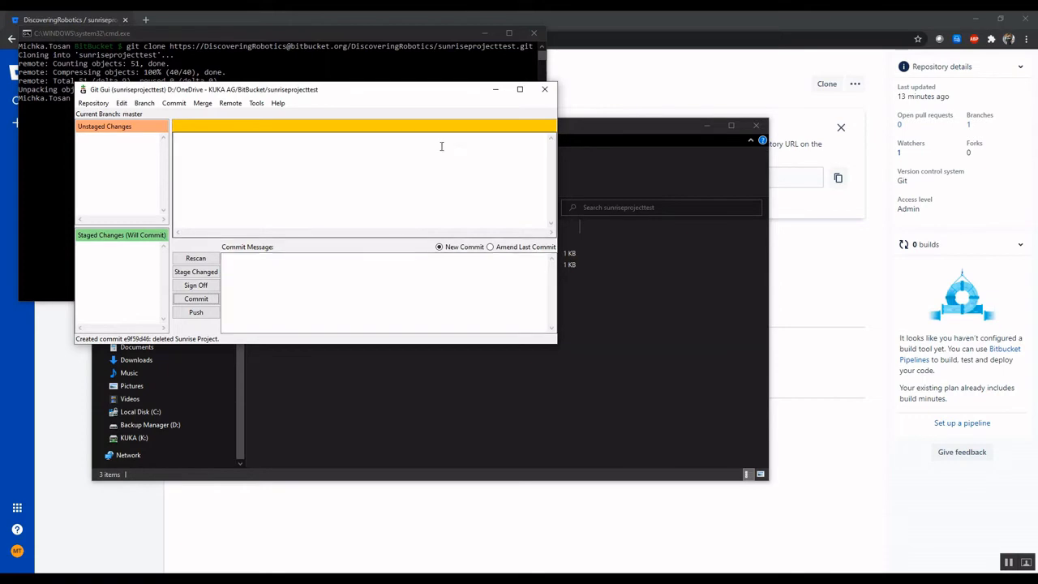
click(544, 89)
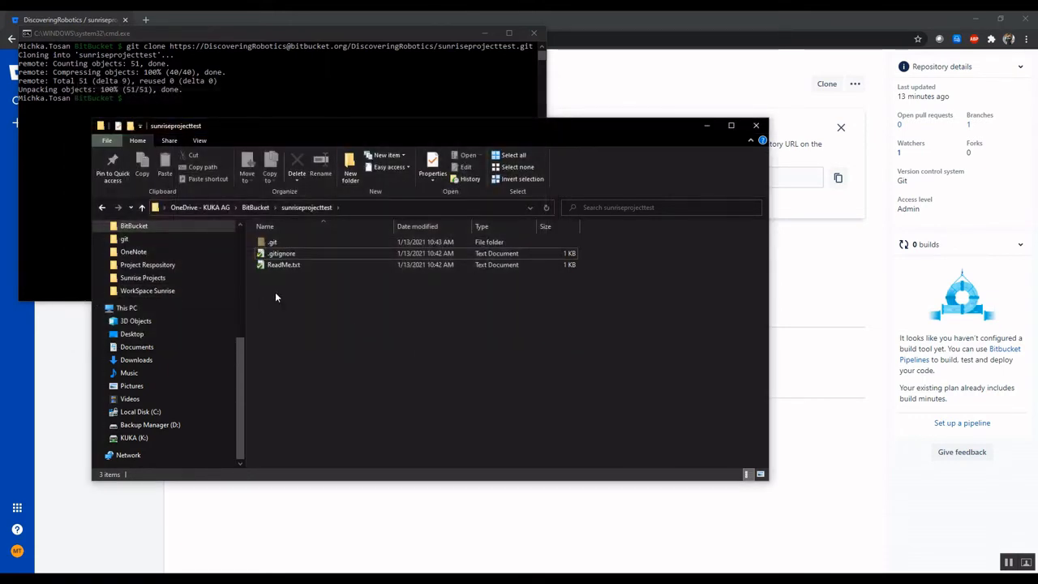
mouse_move(277, 295)
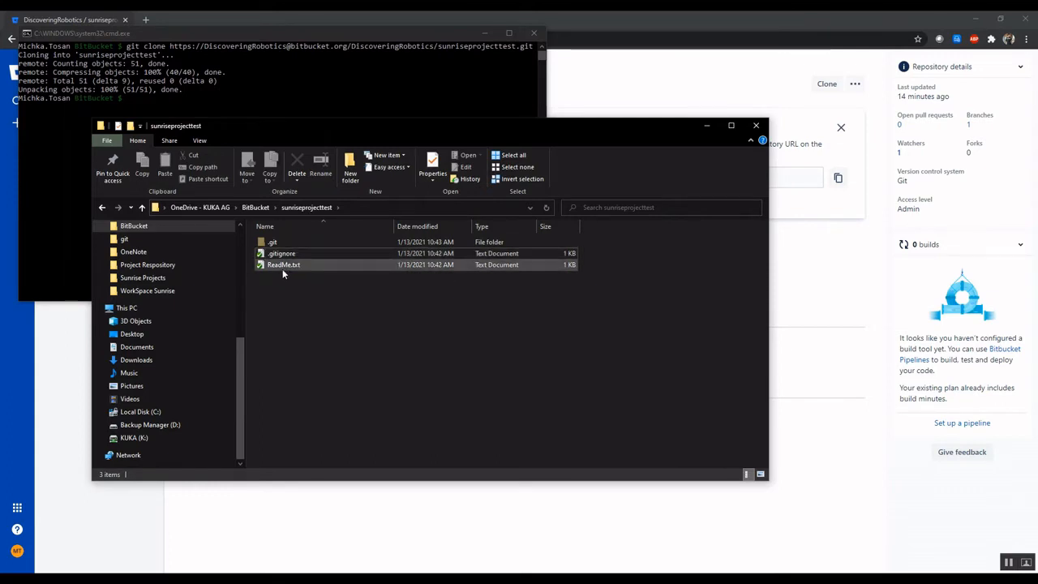
Rewrite ReadMe.txt to read 'Push from local worked.' and save it.
click(282, 265)
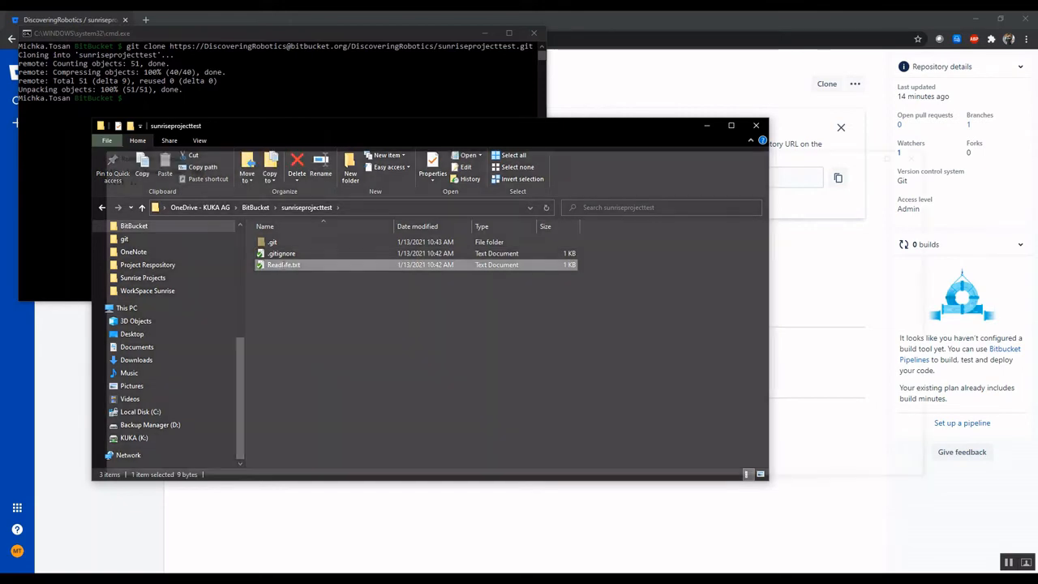
double_click(283, 265)
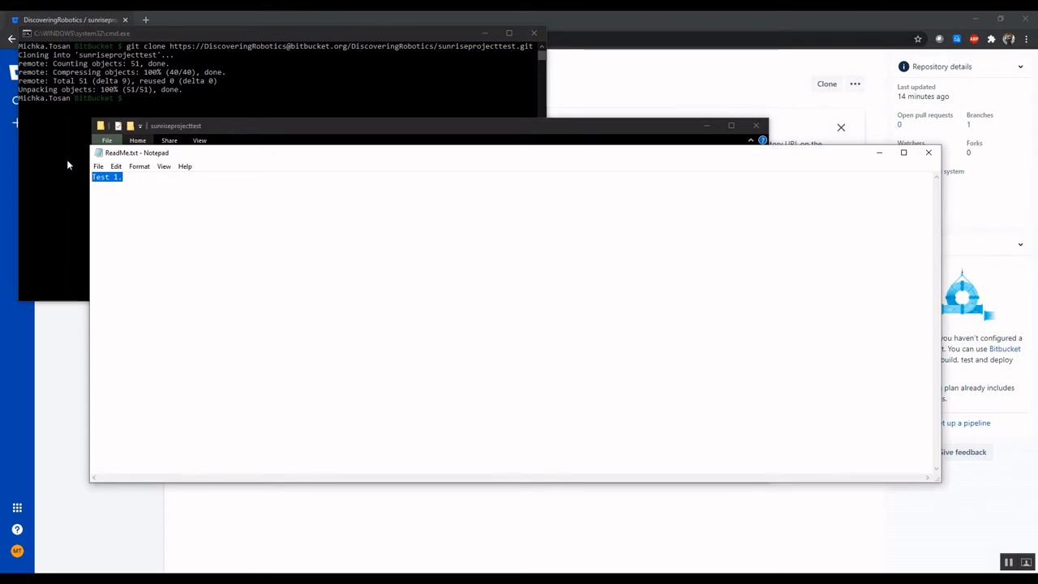
text(Ps)
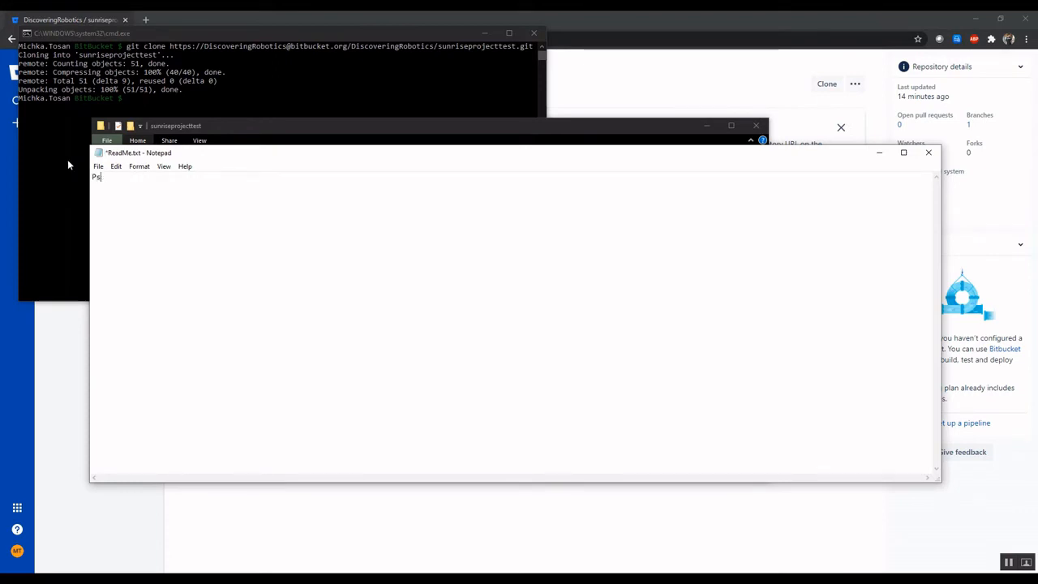
text(ush from local)
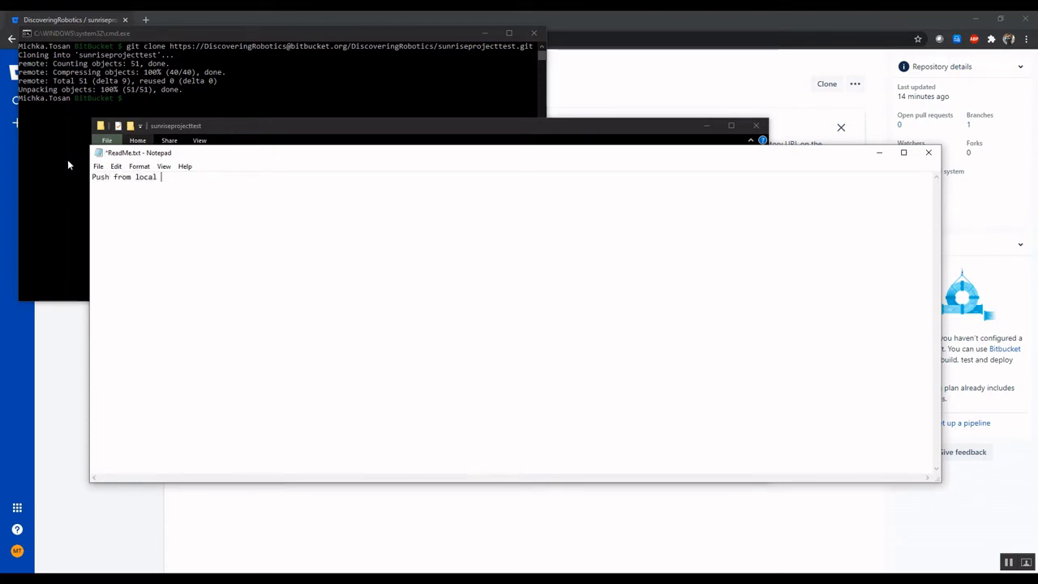
text(worked.)
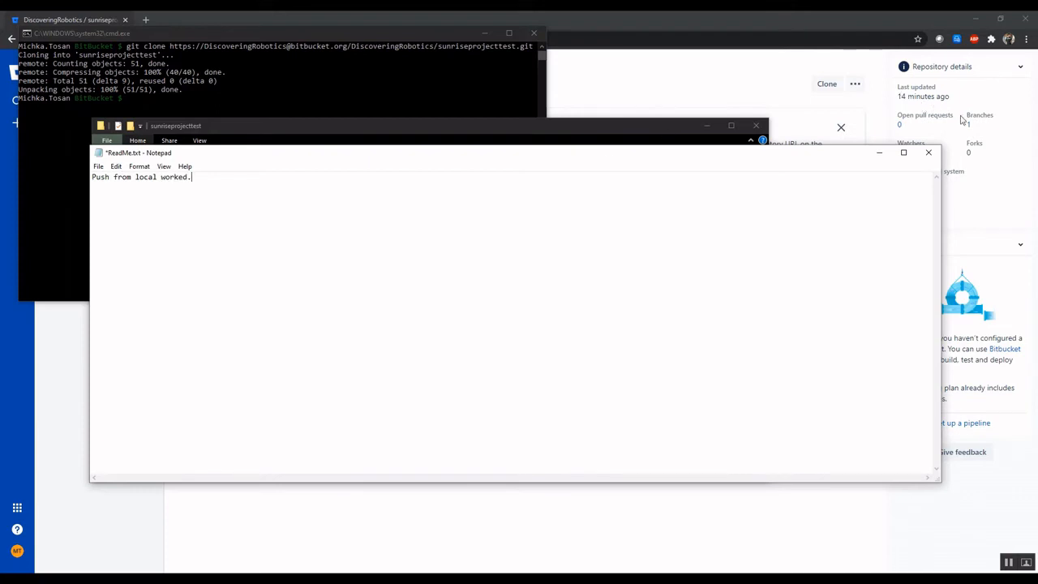
click(928, 152)
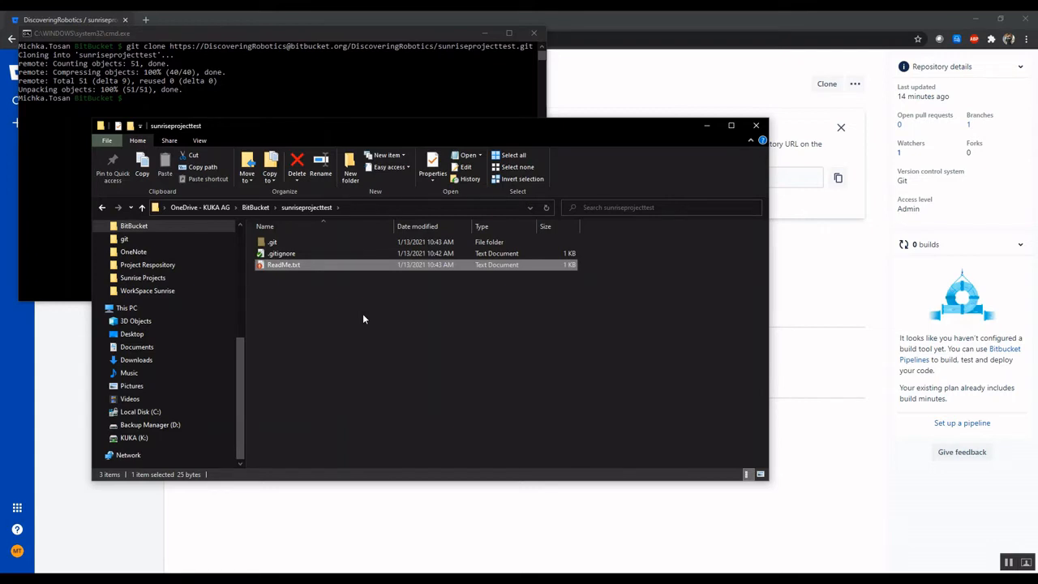
mouse_move(283, 265)
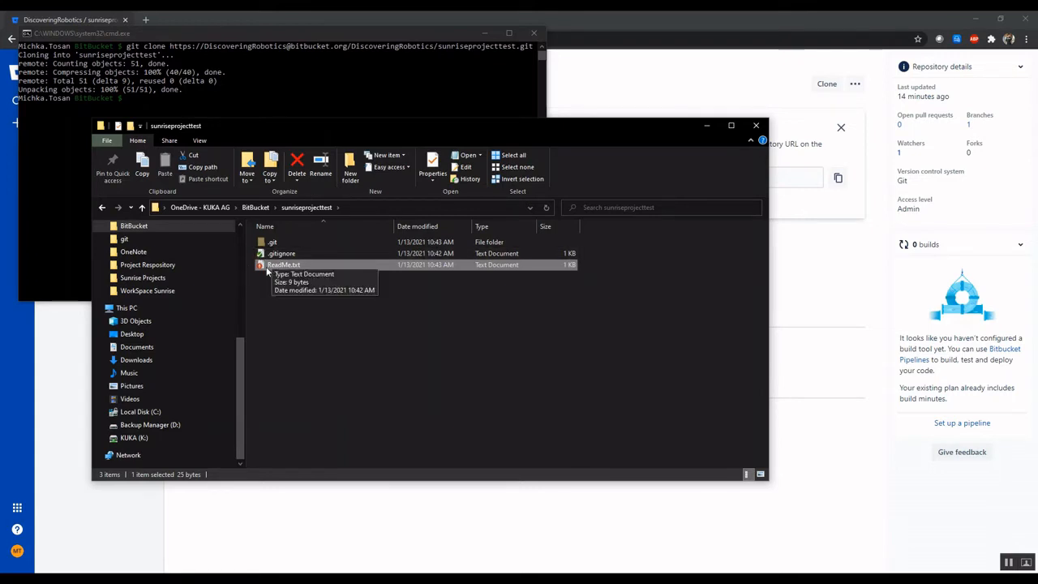
mouse_move(261, 271)
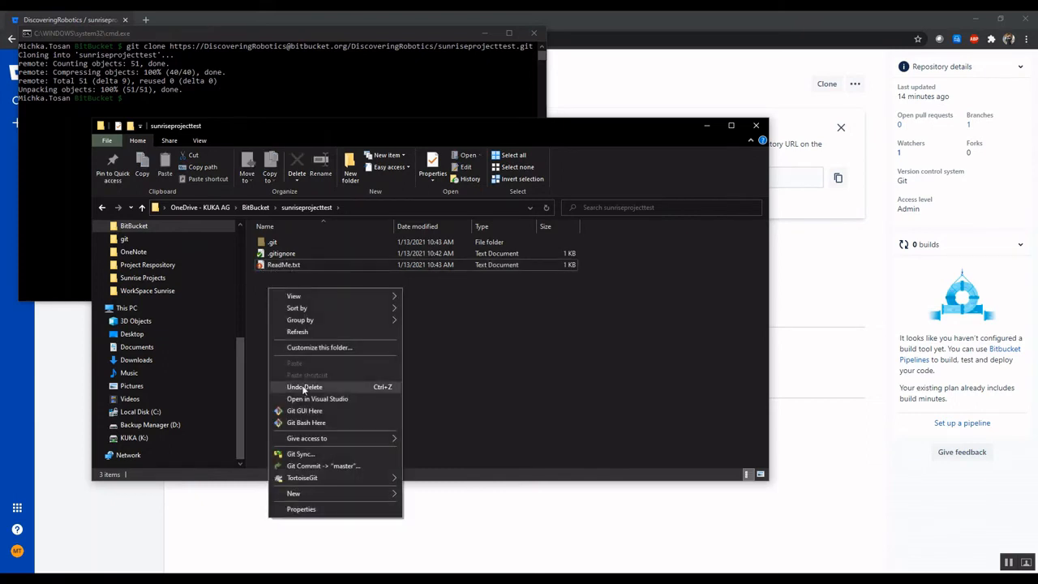
mouse_move(308, 411)
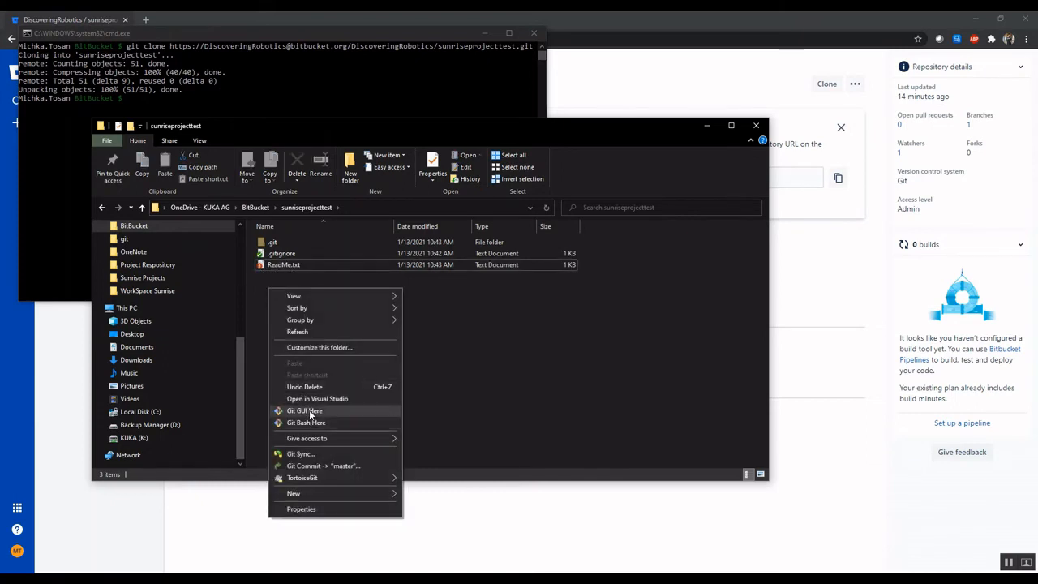
Stage the ReadMe.txt change in Git Gui and commit it as 'Add Test file.'.
click(305, 411)
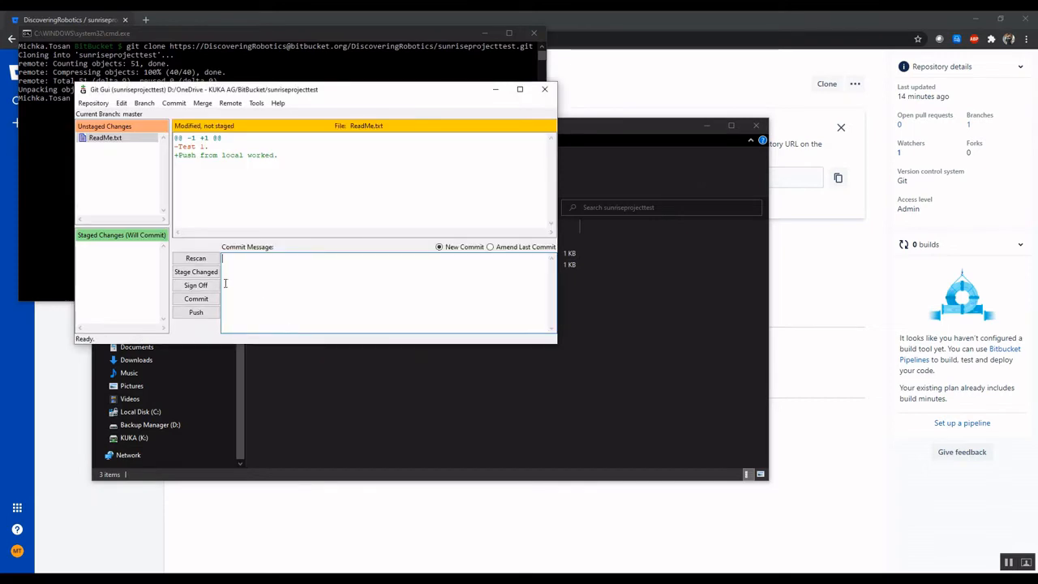
click(196, 272)
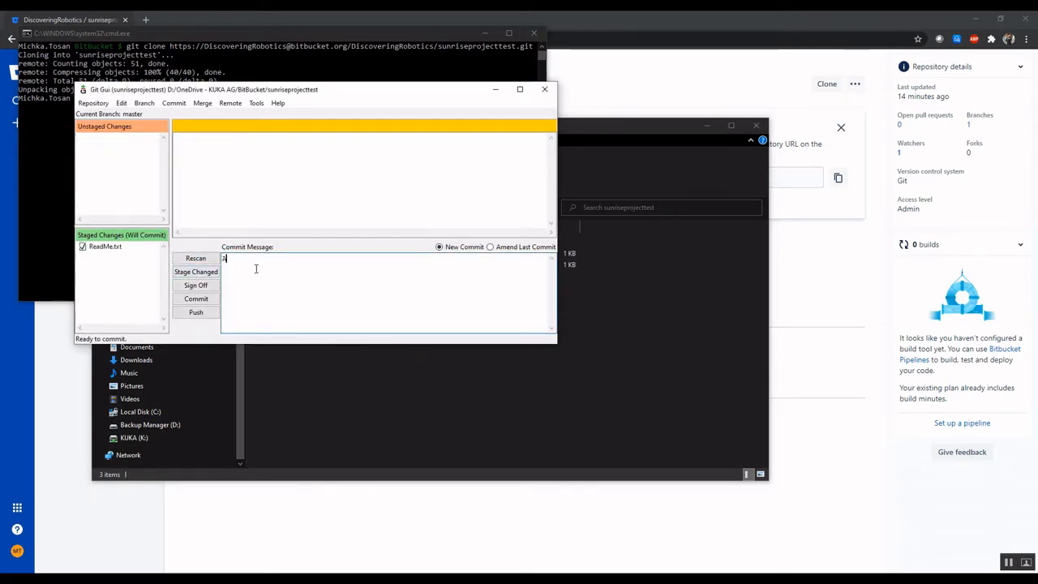
text(Add Test file.)
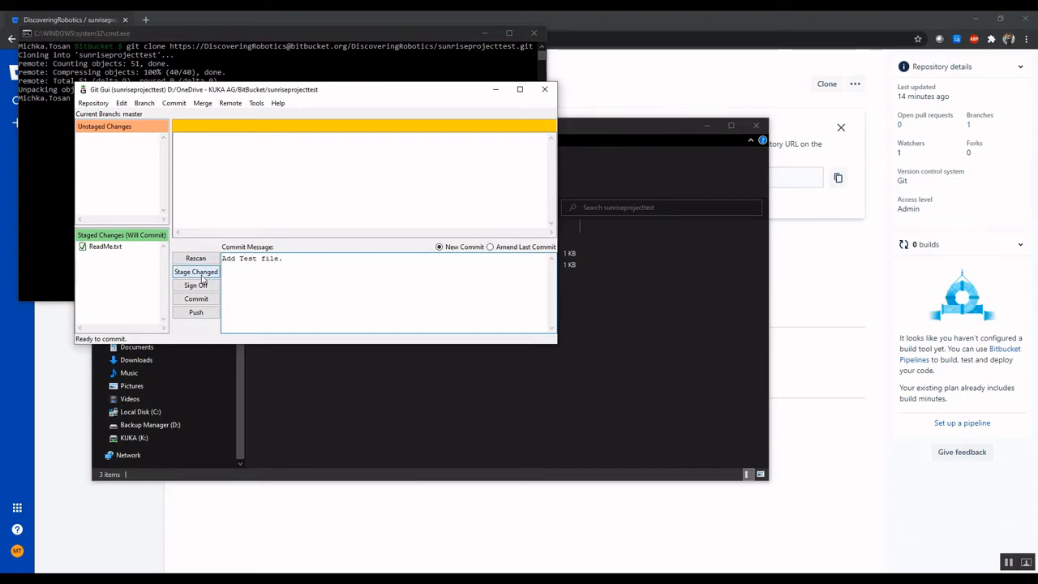
click(195, 298)
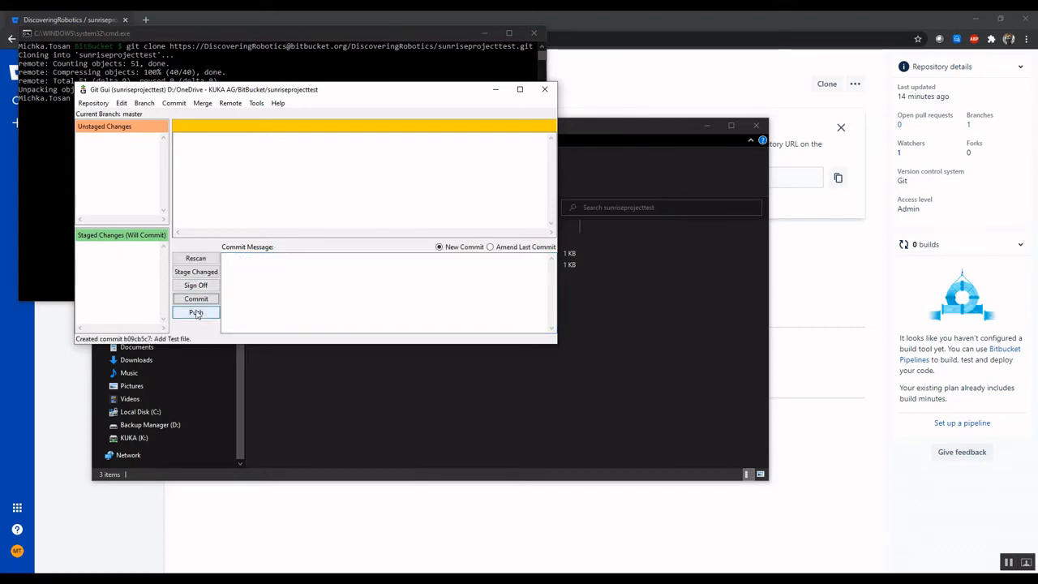
Push the master branch to the origin remote on Bitbucket.
click(196, 313)
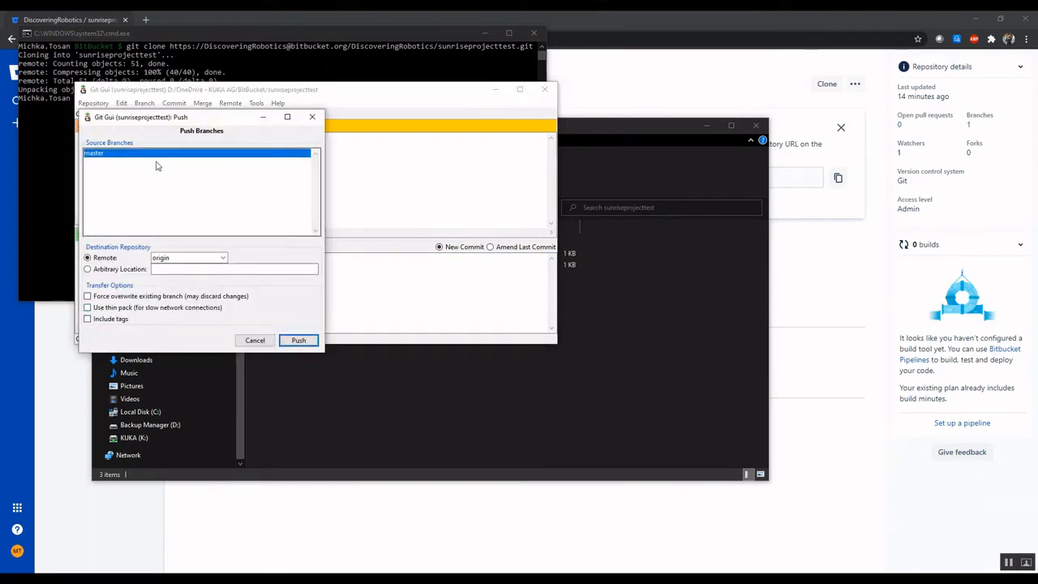
click(298, 339)
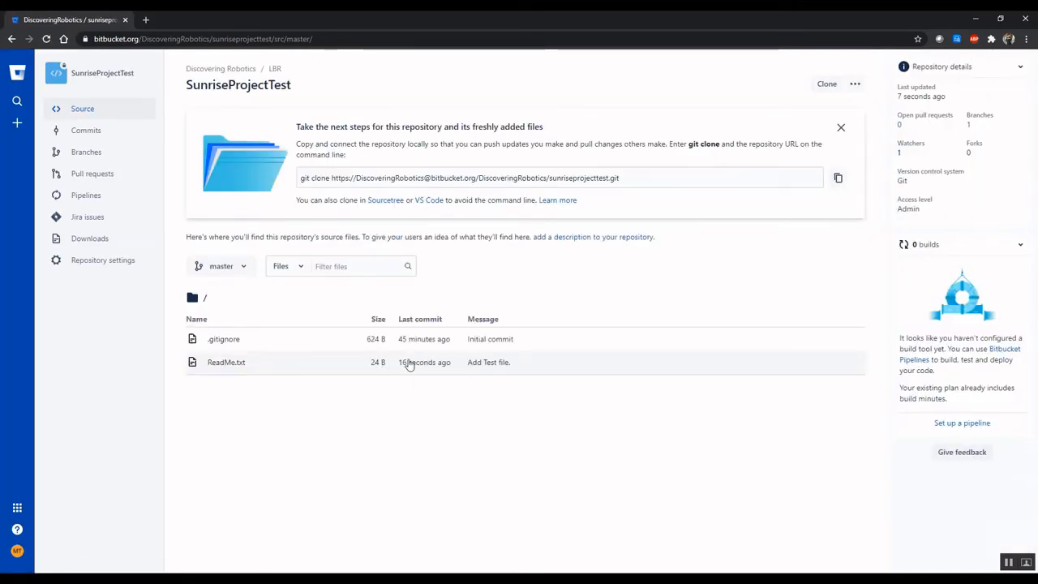
click(226, 361)
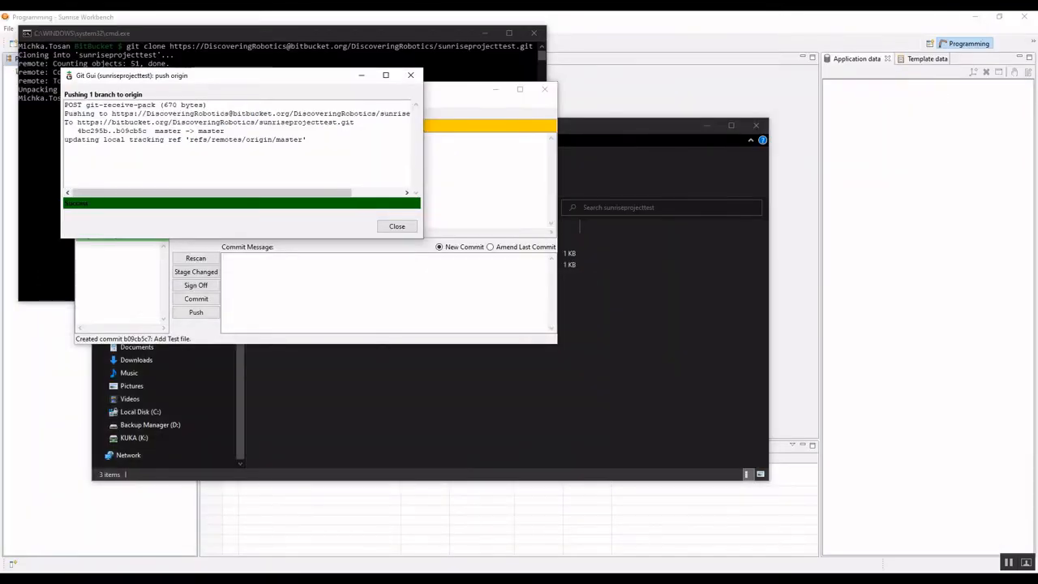
Pick Eclipse EGit from the Indigo release site under Install New Software.
click(397, 225)
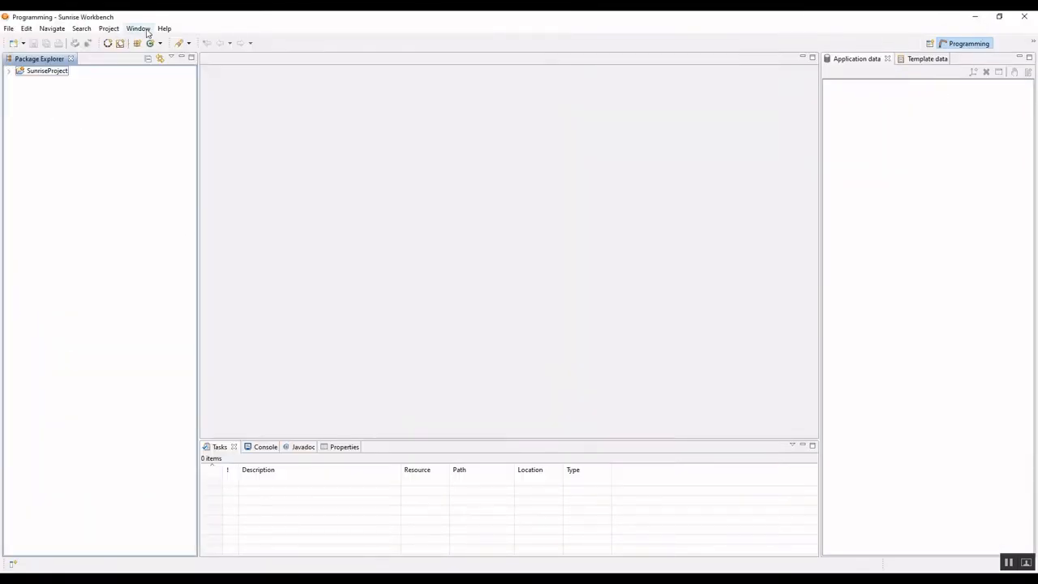
click(164, 28)
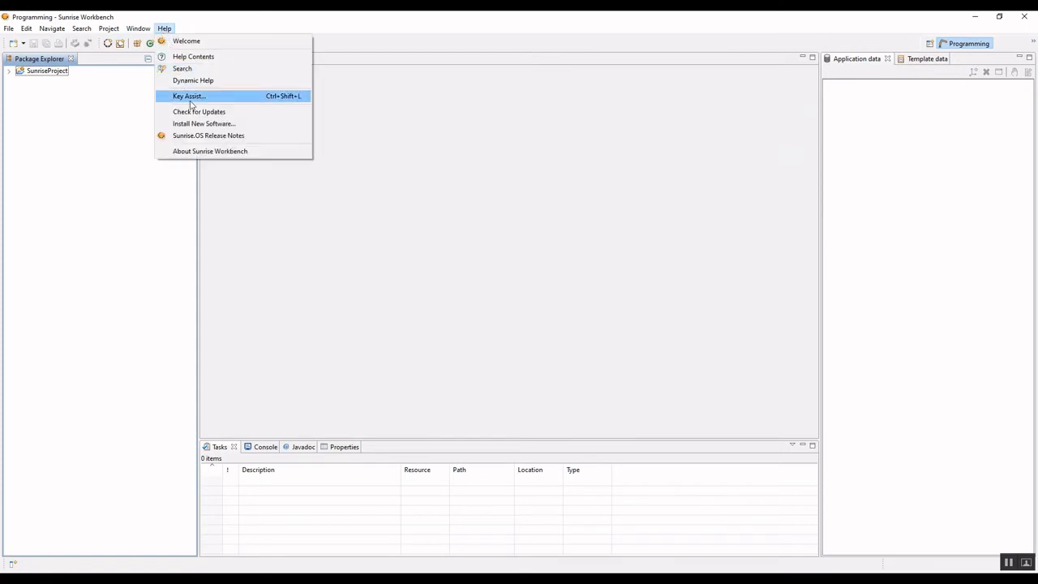
click(203, 123)
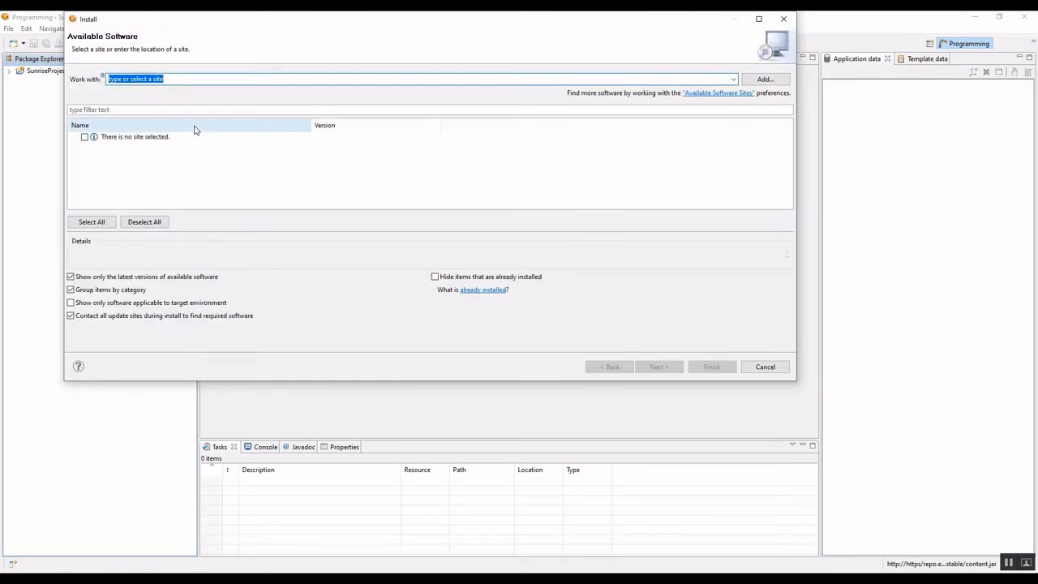
click(732, 79)
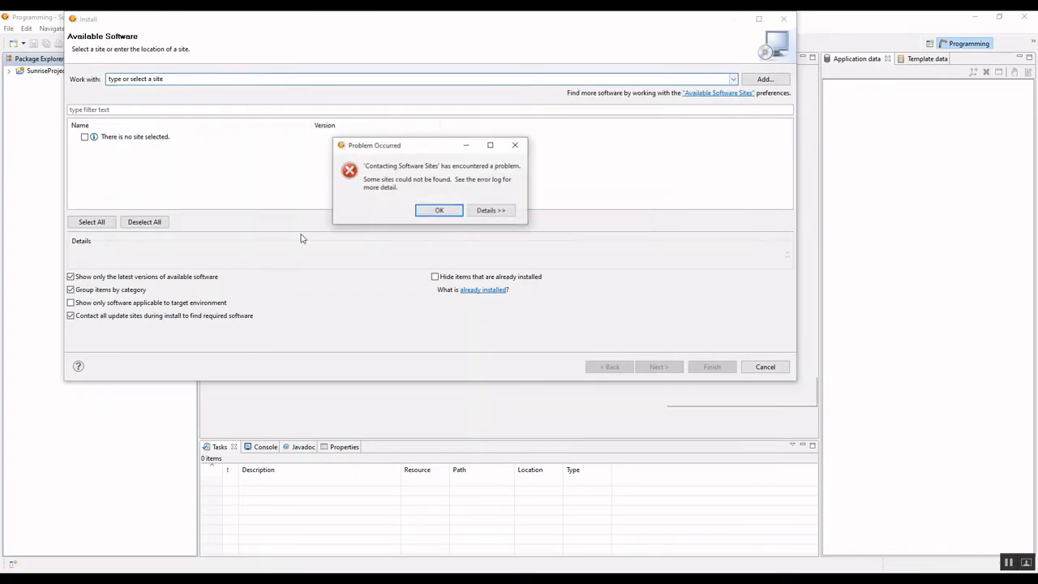
click(438, 210)
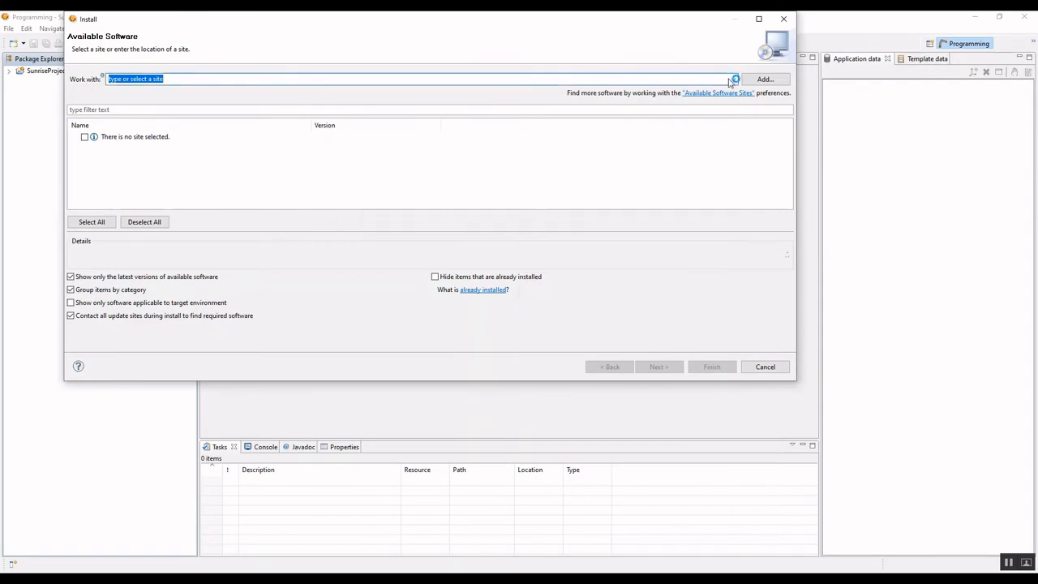
click(732, 79)
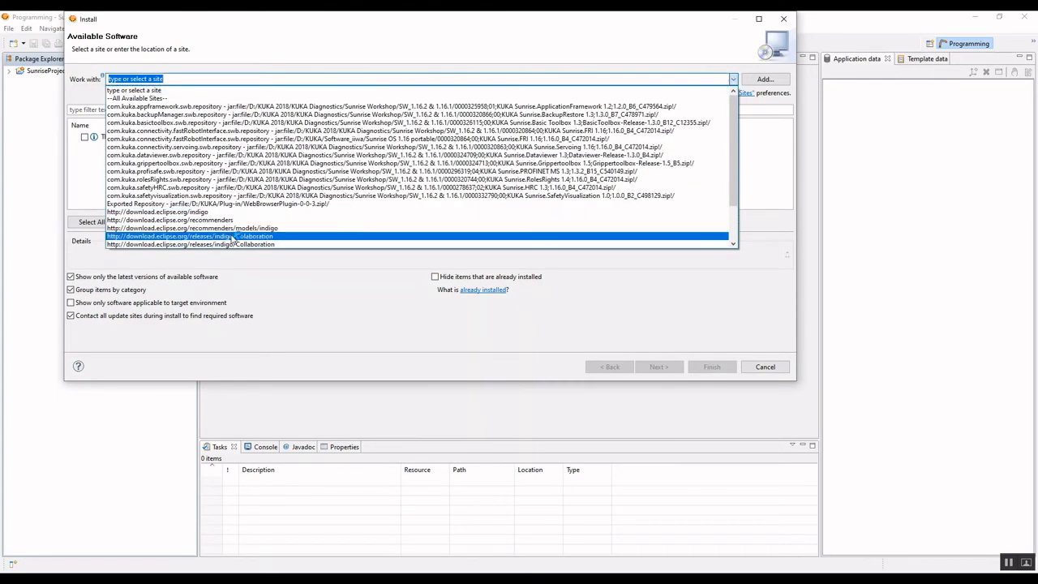
click(190, 236)
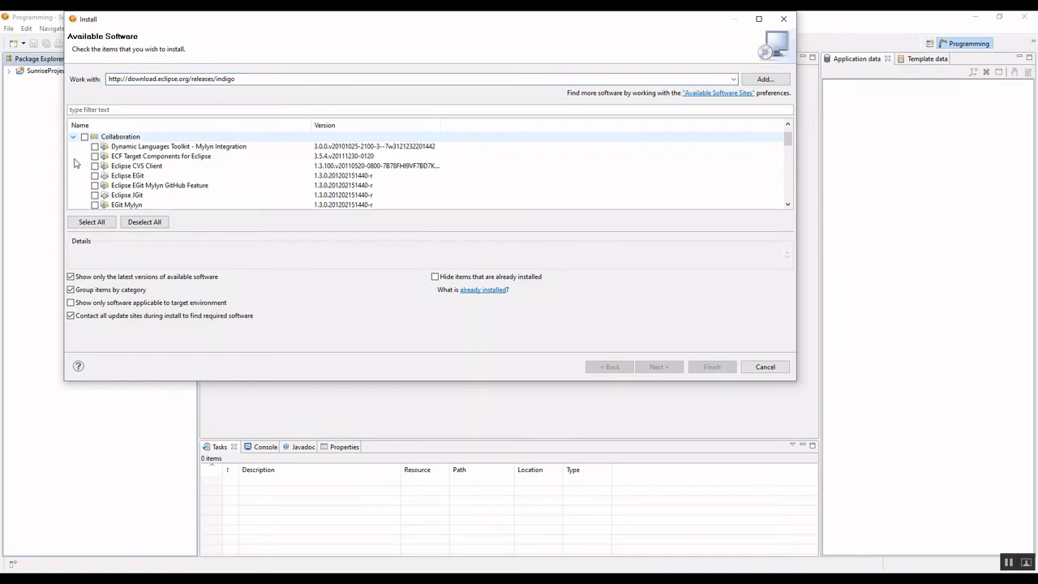
click(94, 175)
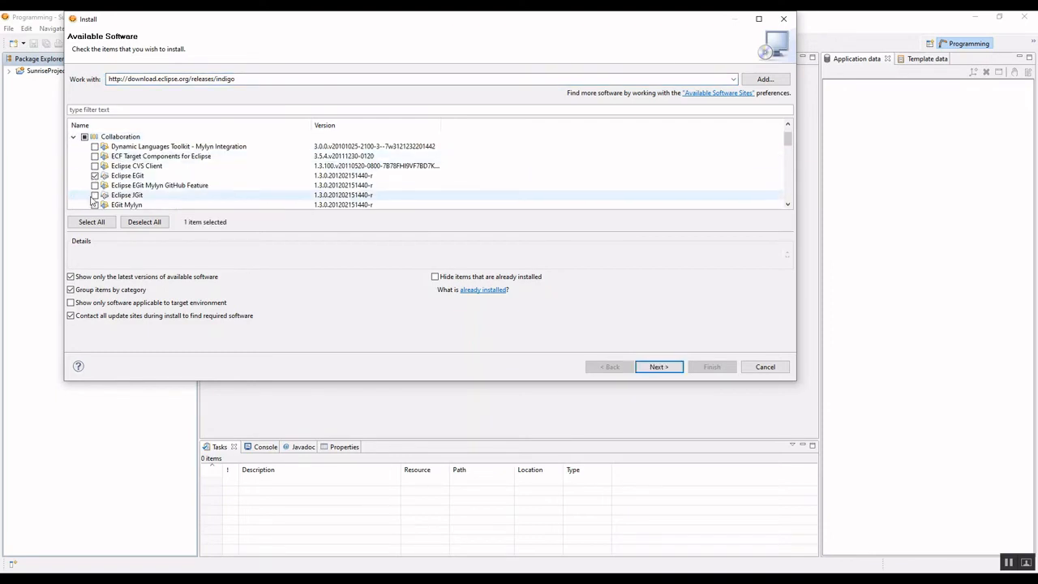
click(94, 194)
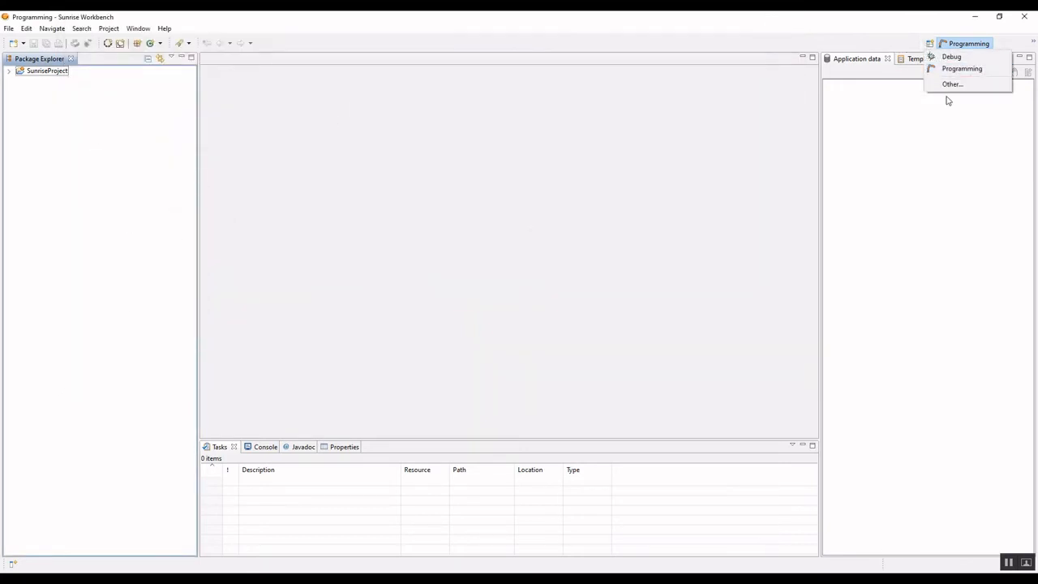
In the Git Repository Exploring perspective, add the local sunriseprojecttest repository.
click(952, 84)
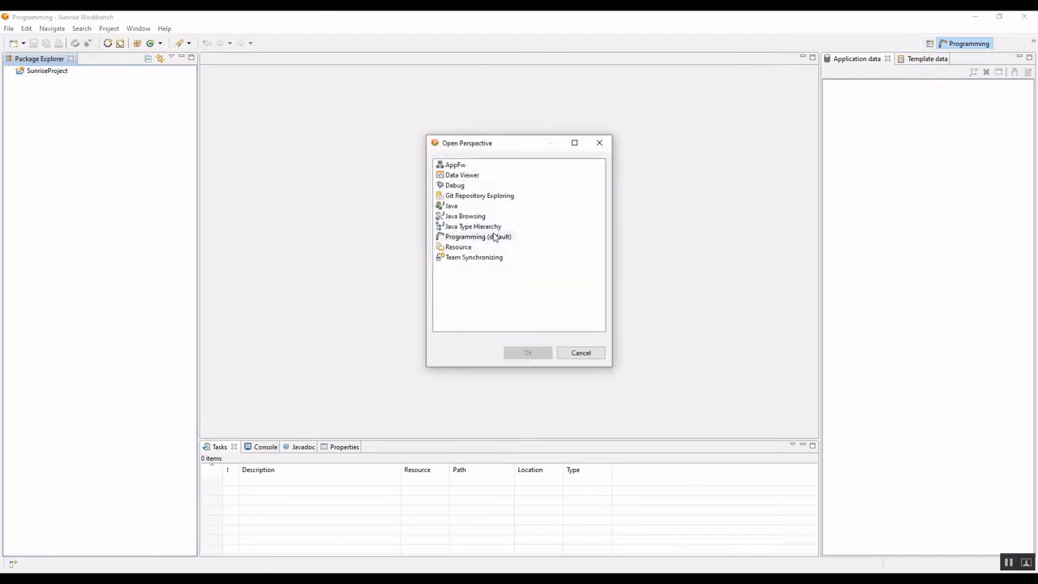
click(479, 195)
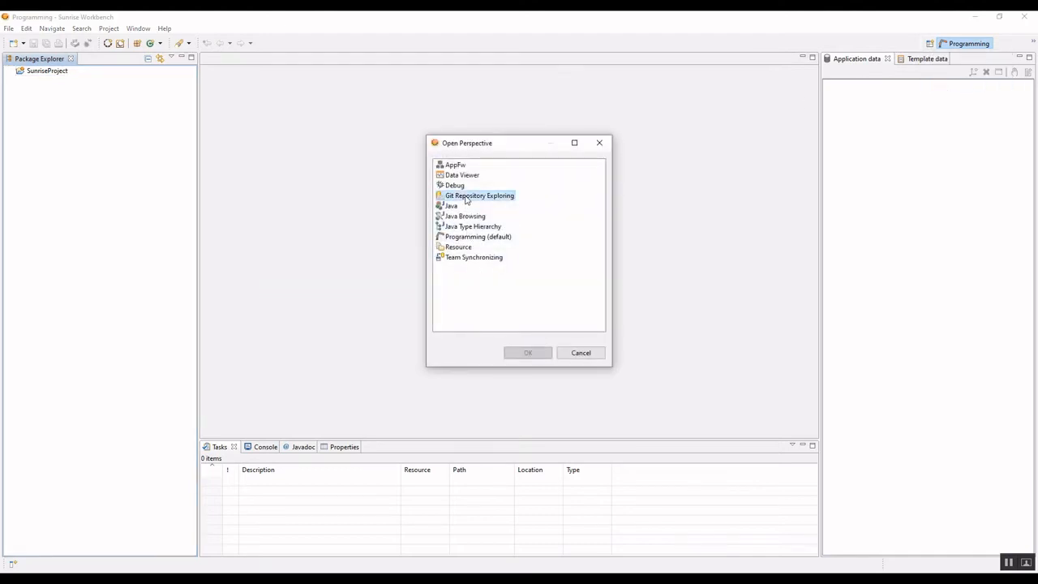
click(527, 352)
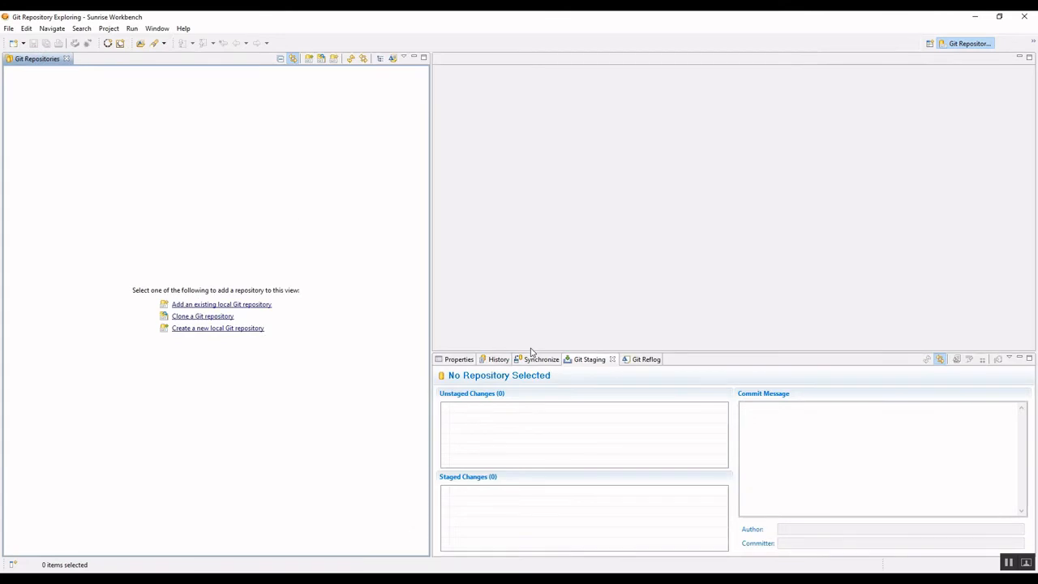
mouse_move(194, 392)
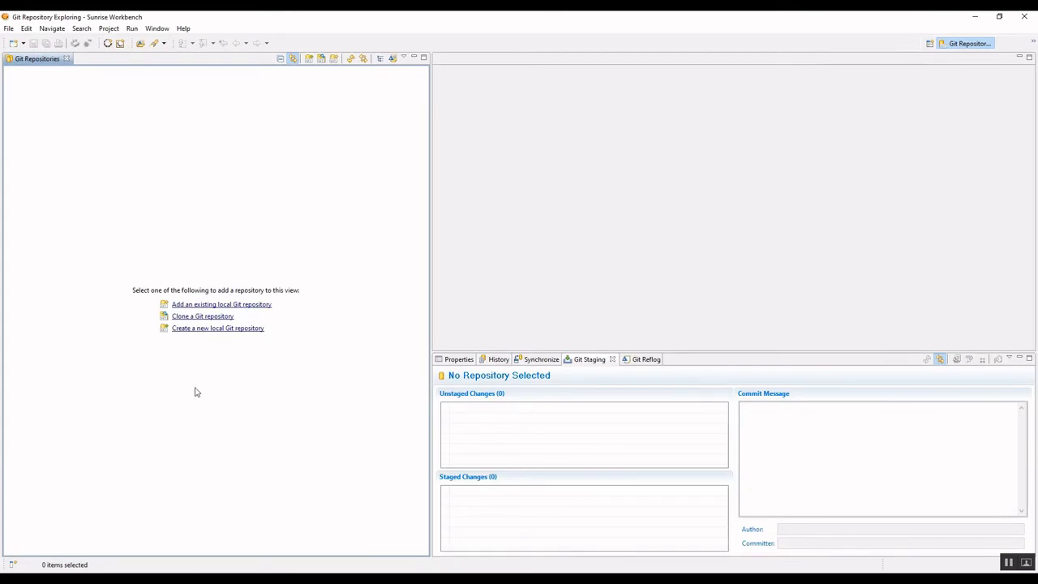
click(222, 304)
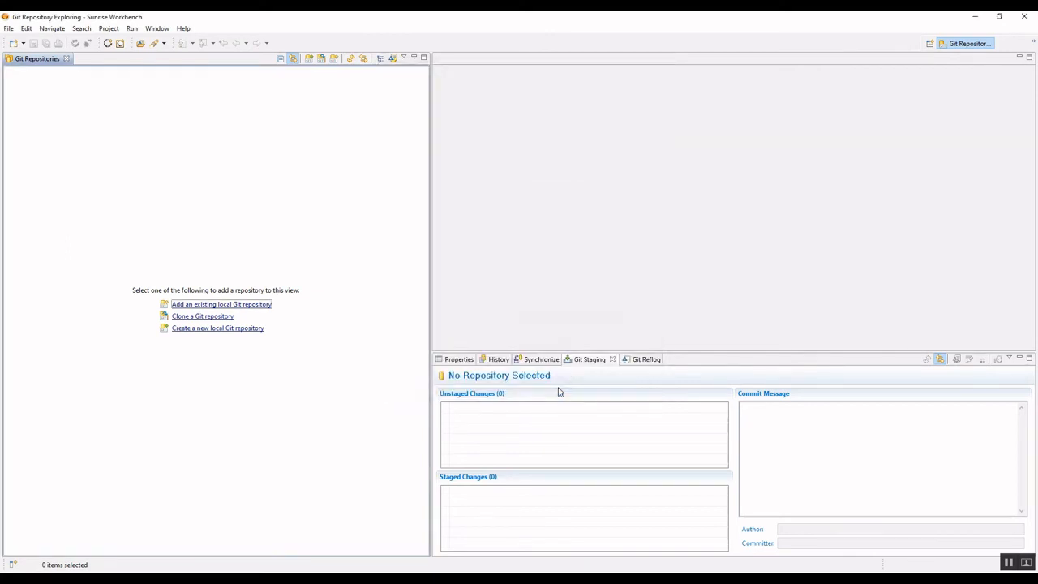
click(222, 304)
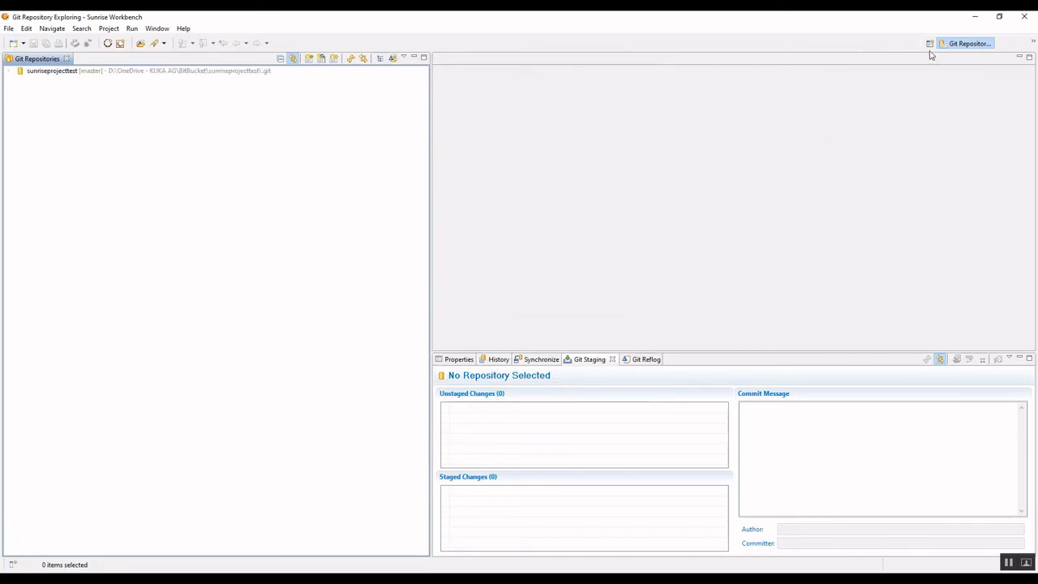
mouse_move(930, 43)
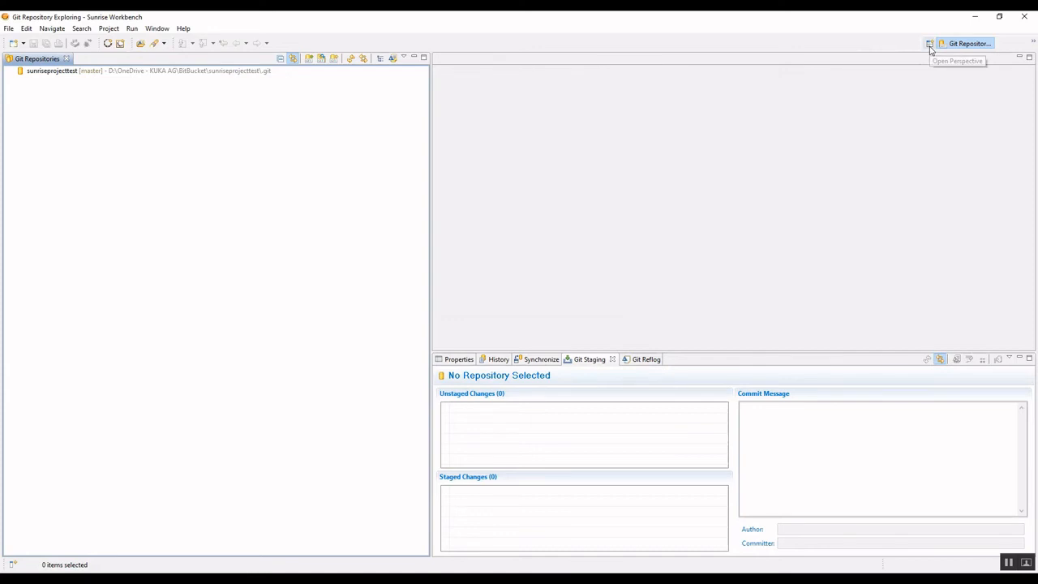
Return to the Programming perspective and select SunriseProject.
click(930, 43)
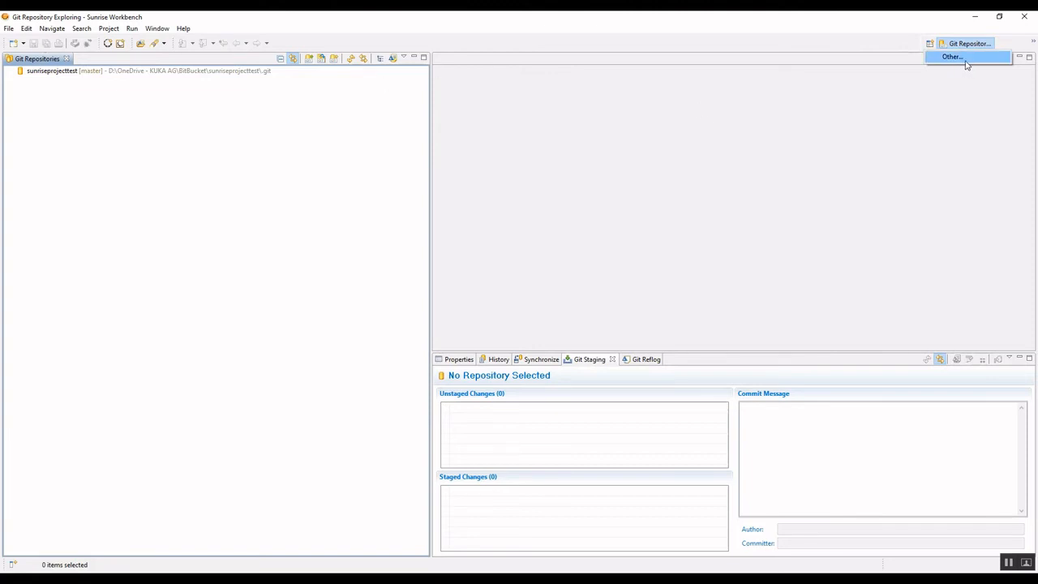
click(951, 57)
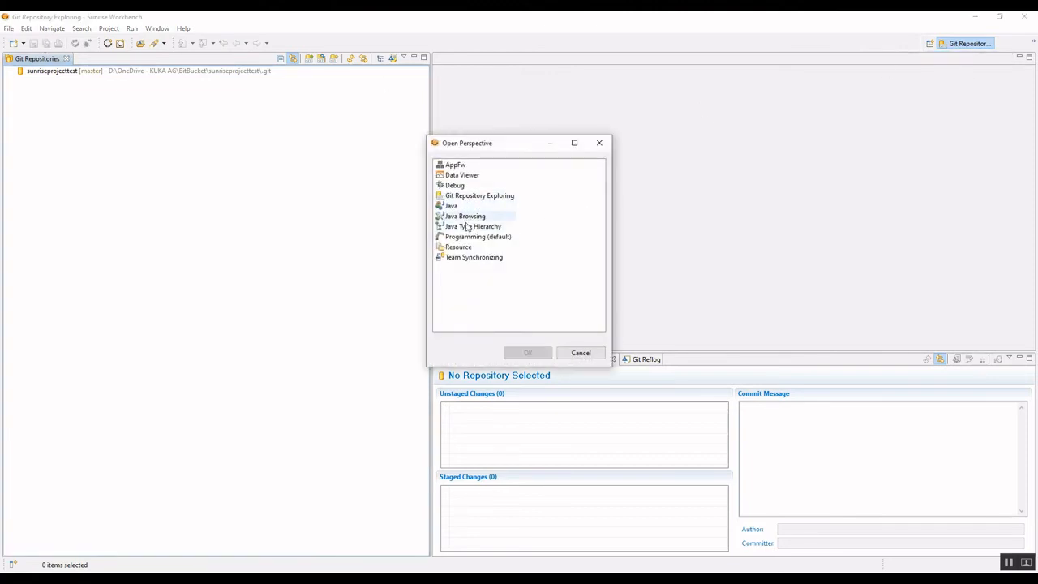
click(477, 236)
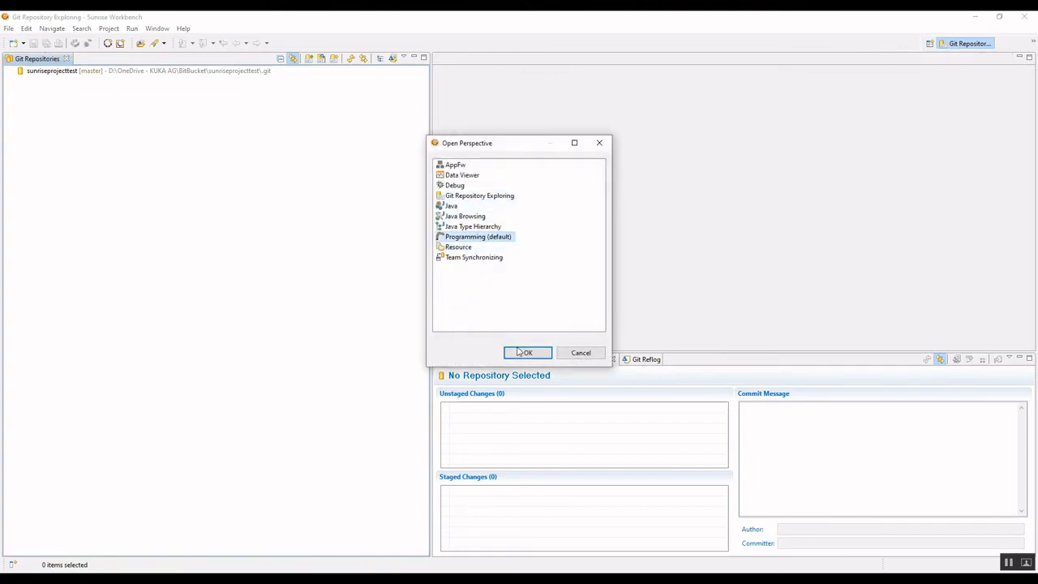
click(527, 351)
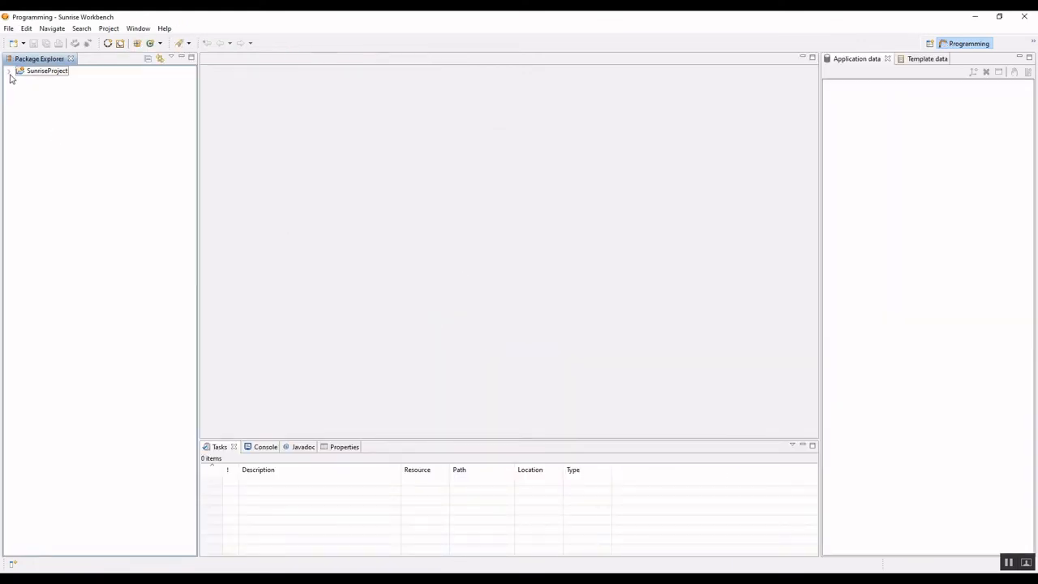
click(47, 71)
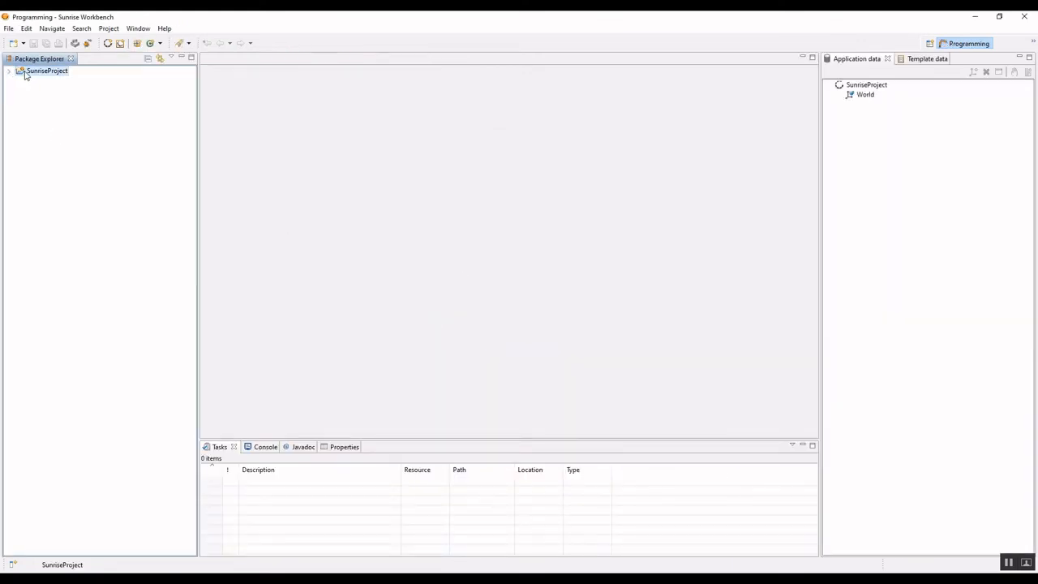
right_click(47, 70)
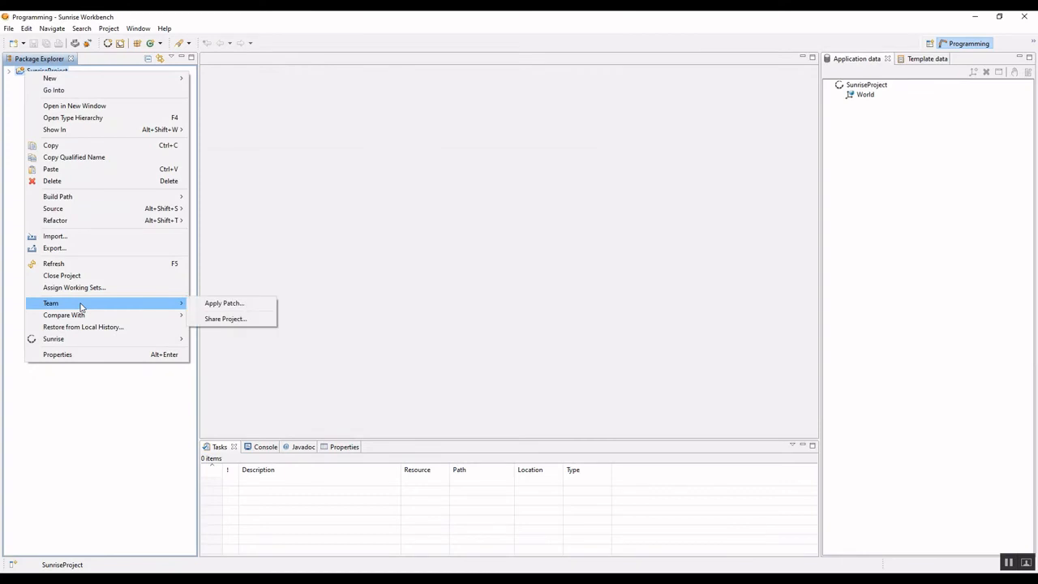
Share SunriseProject into the local sunriseprojecttest Git repository through Team > Share Project.
click(226, 319)
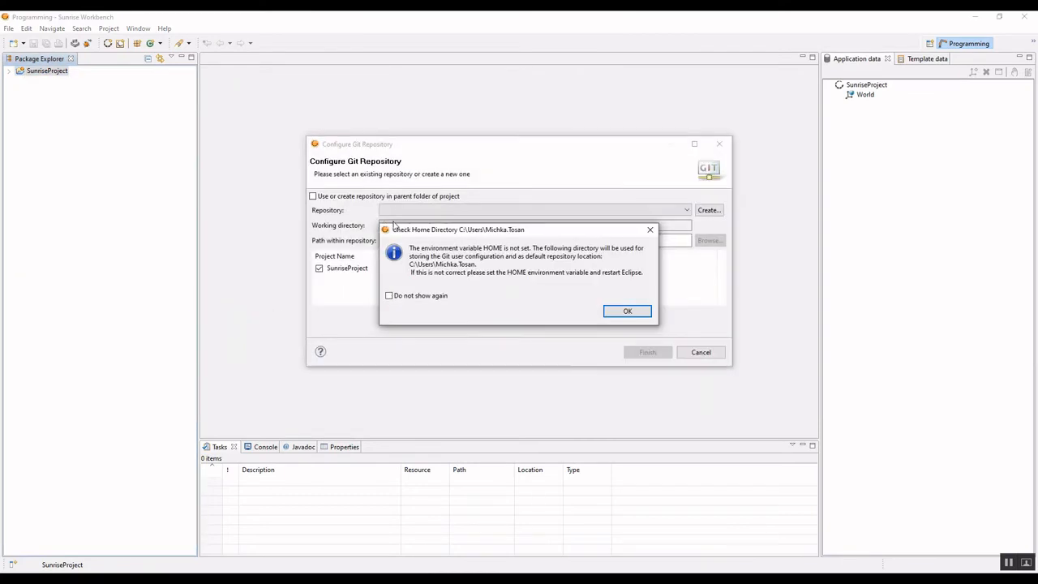
click(626, 311)
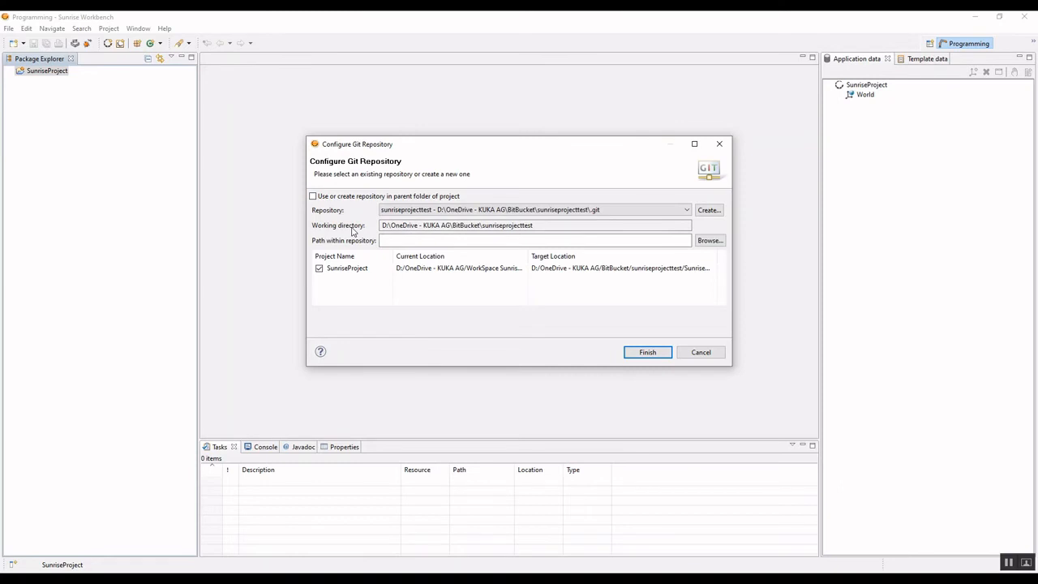
mouse_move(352, 231)
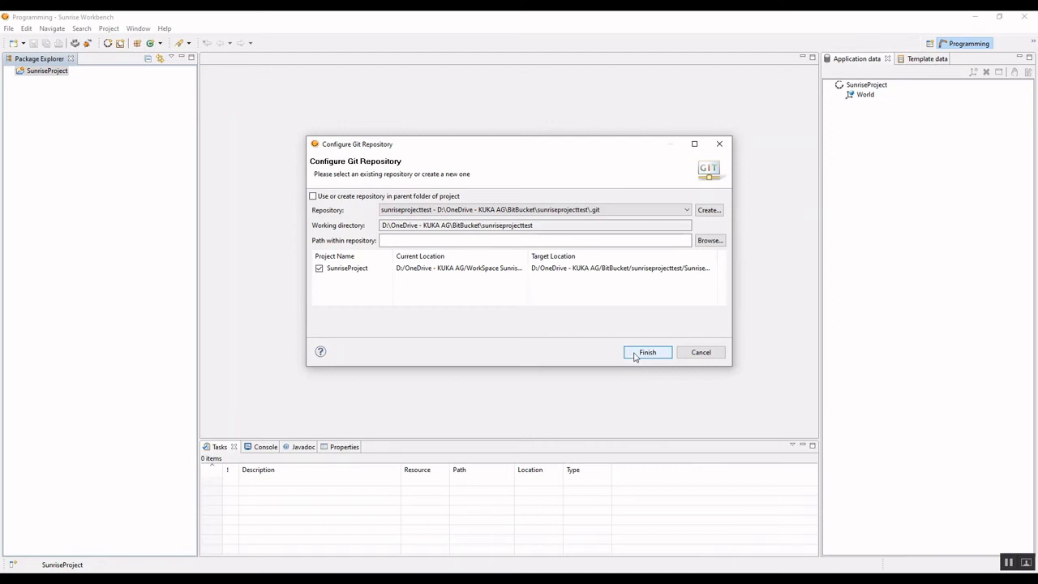
click(647, 352)
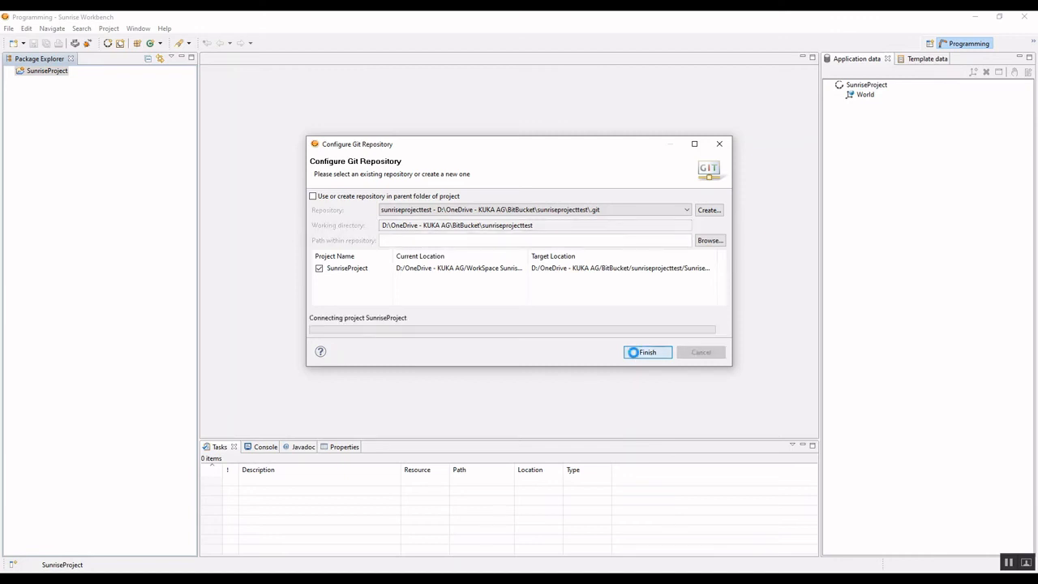
Select and expand SunriseProject in Package Explorer, then open its context menu.
click(647, 351)
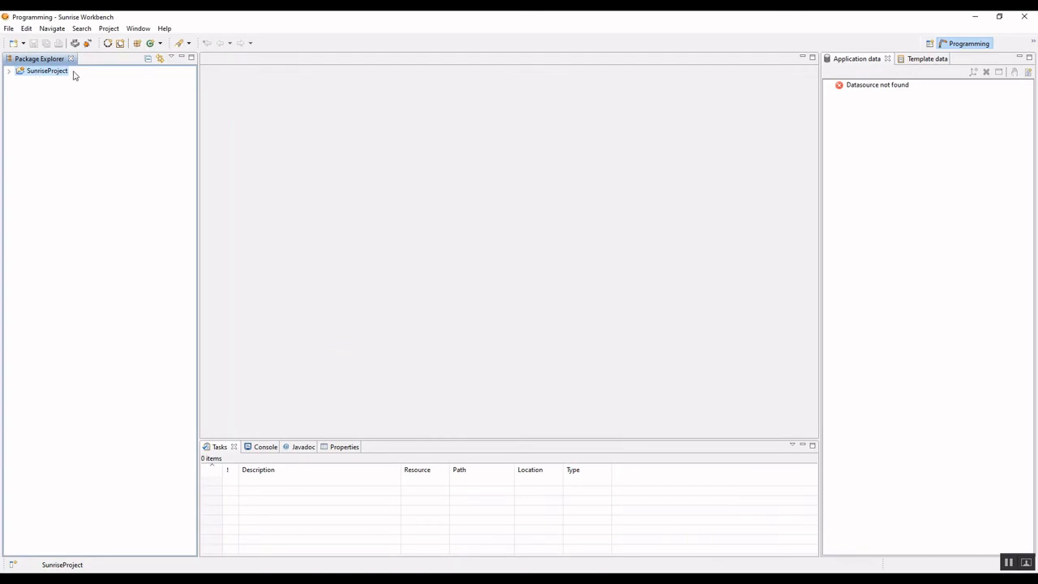
mouse_move(71, 77)
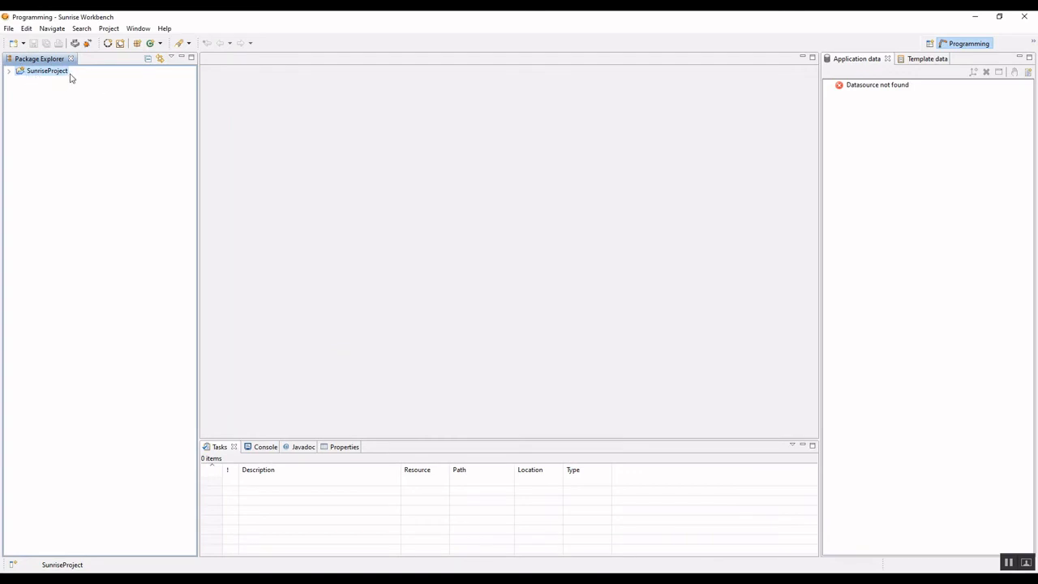
mouse_move(101, 83)
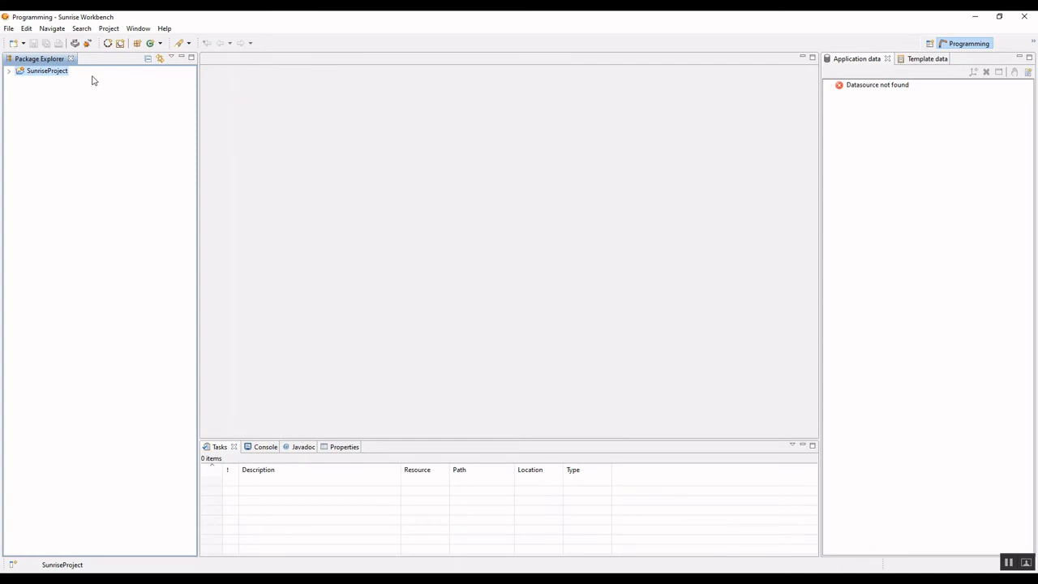
click(9, 70)
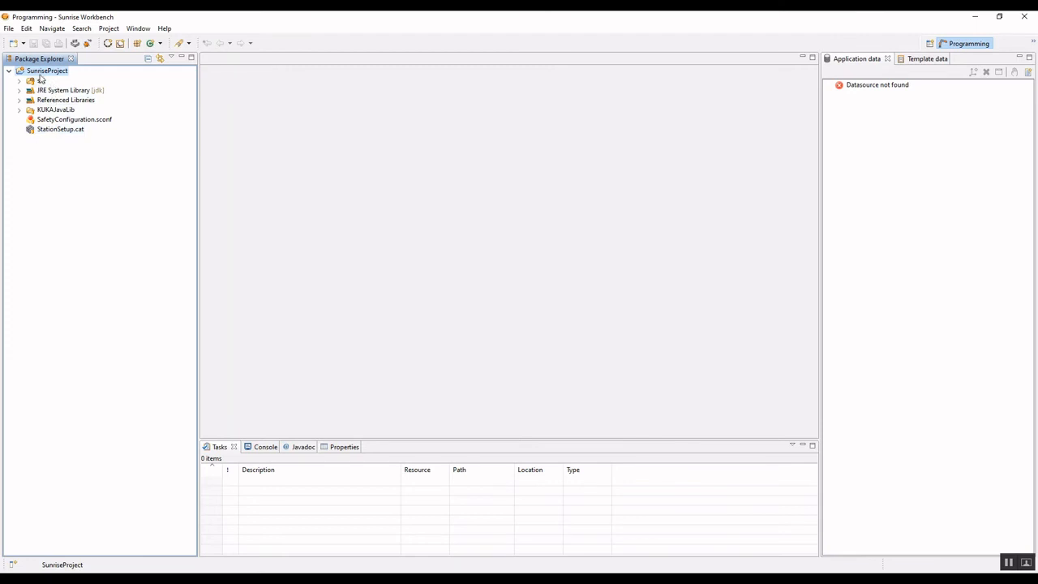
right_click(47, 71)
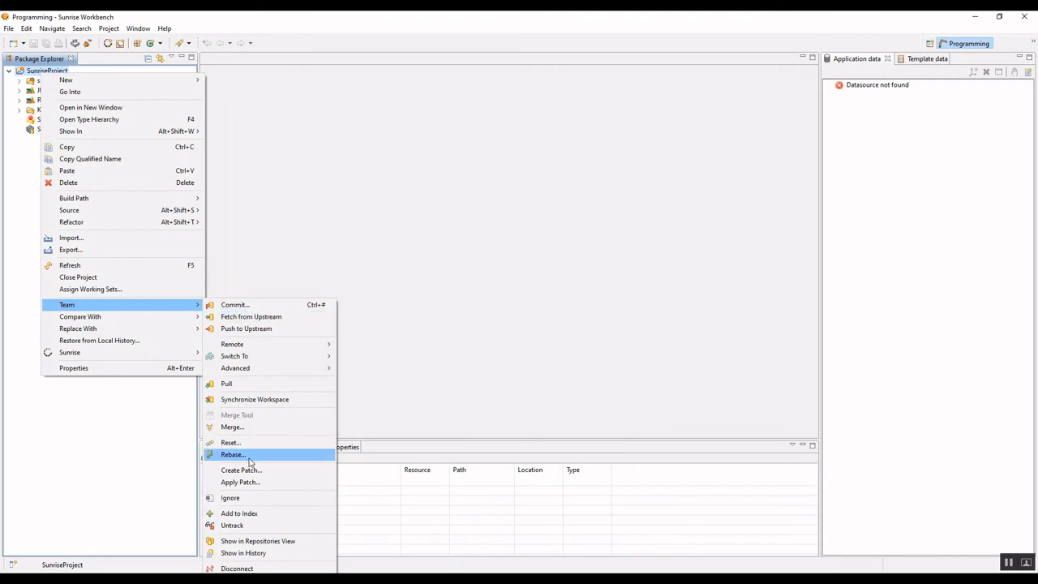
mouse_move(227, 296)
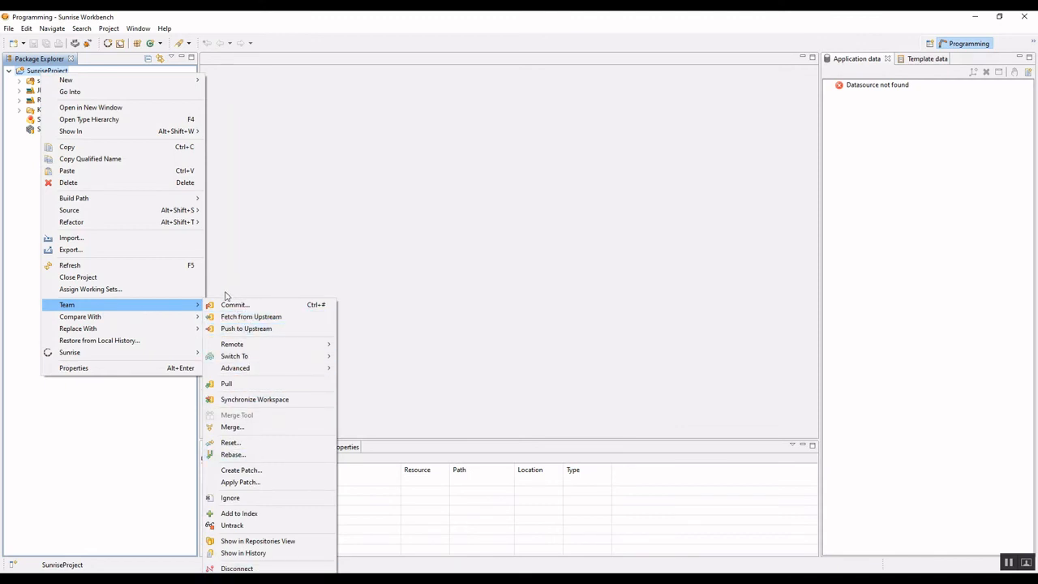
mouse_move(235, 305)
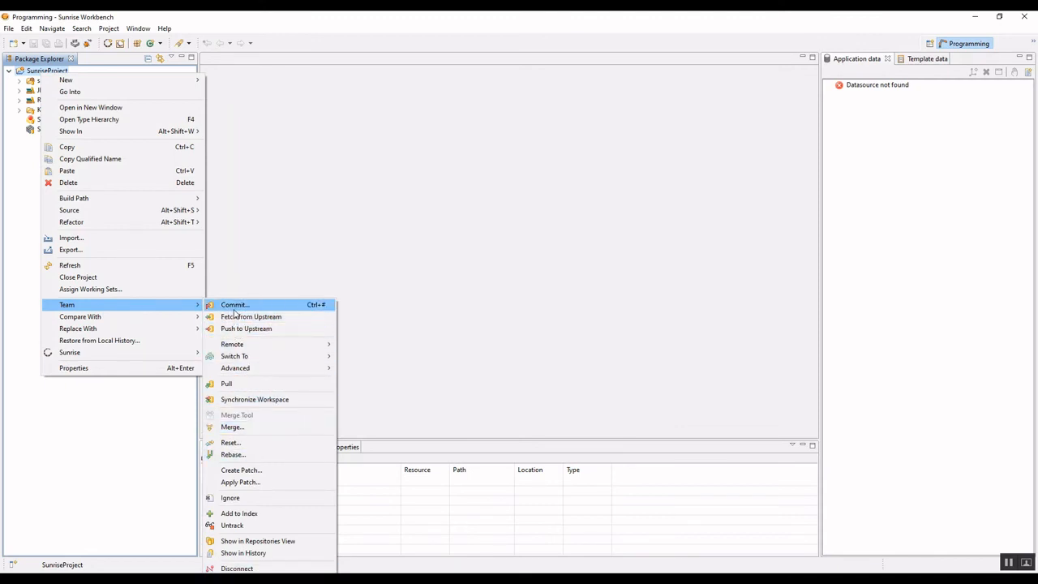
Commit all 21 SunriseProject files locally with the message 'Add Sunrise Project.'.
click(234, 304)
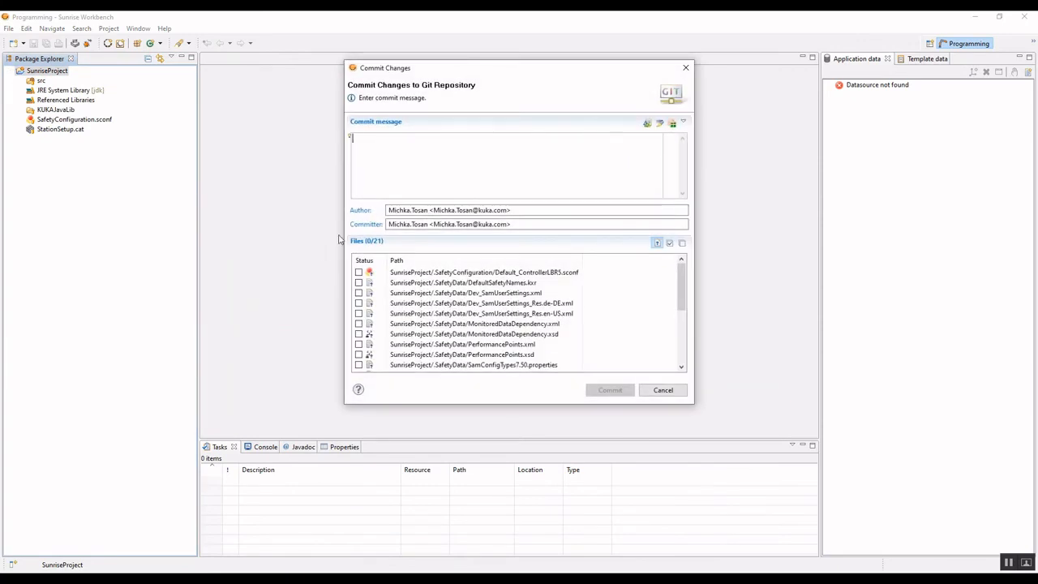
text(Add)
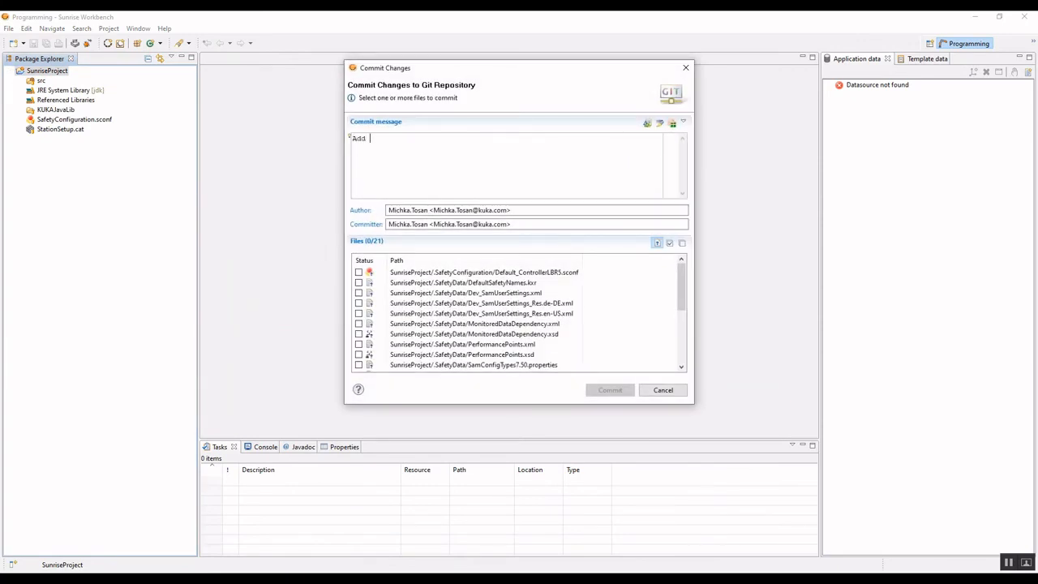
text(Sunrise)
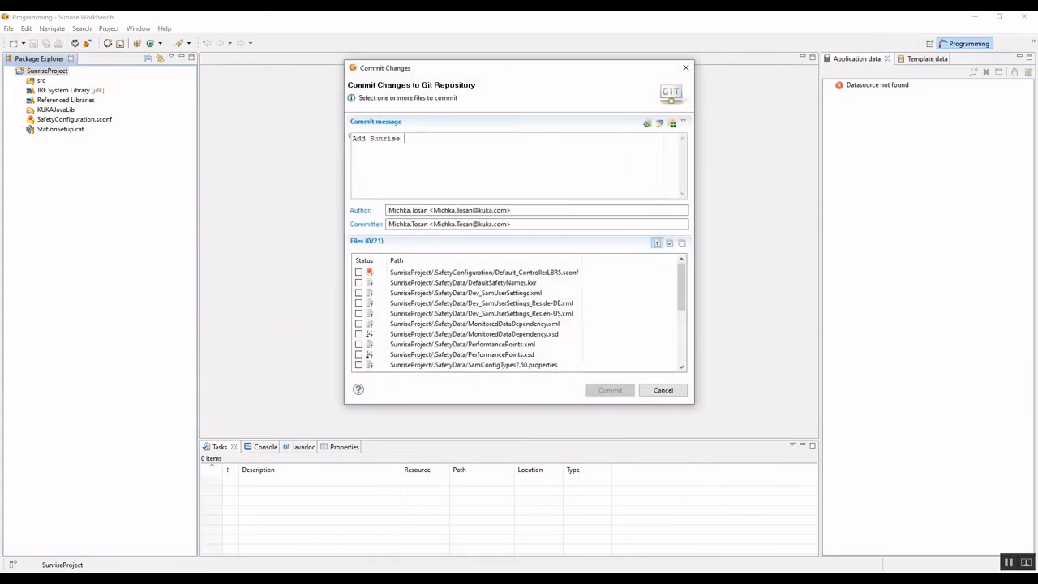
text(Proje)
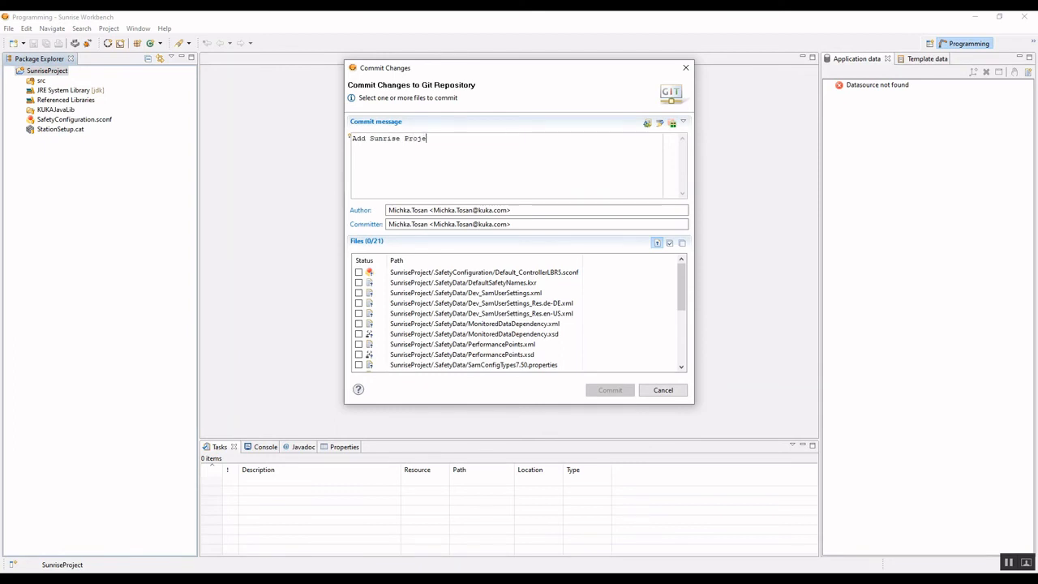
text(ct.)
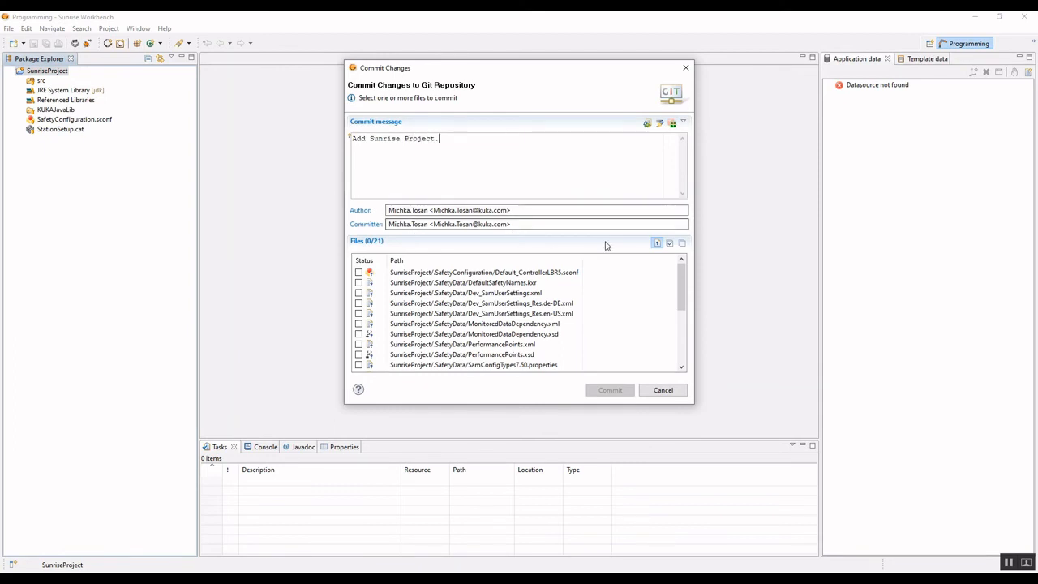
click(669, 242)
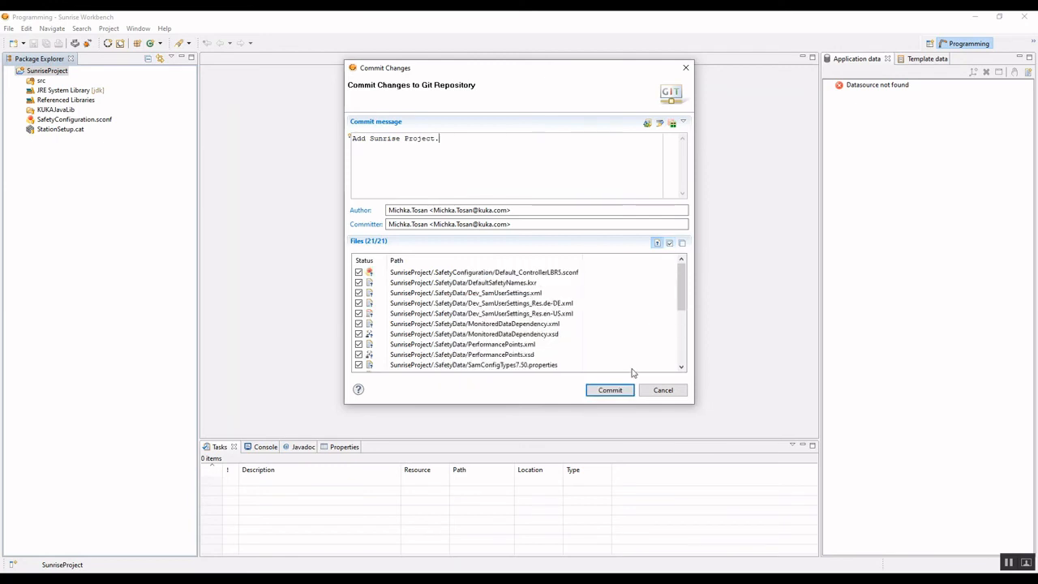
click(609, 390)
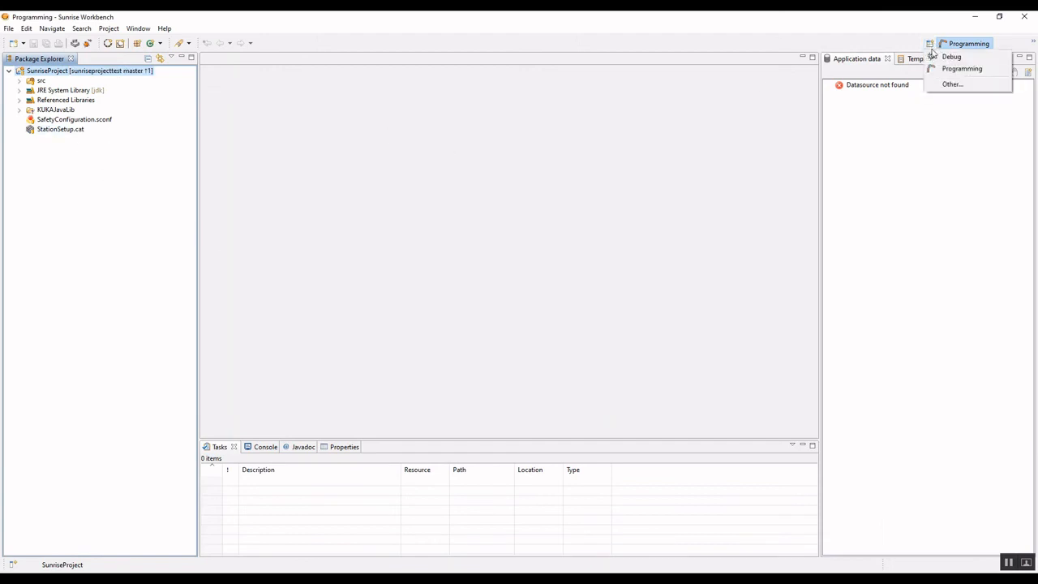
Switch to Git Repository Exploring and open the sunriseprojecttest folder's context menu.
click(952, 84)
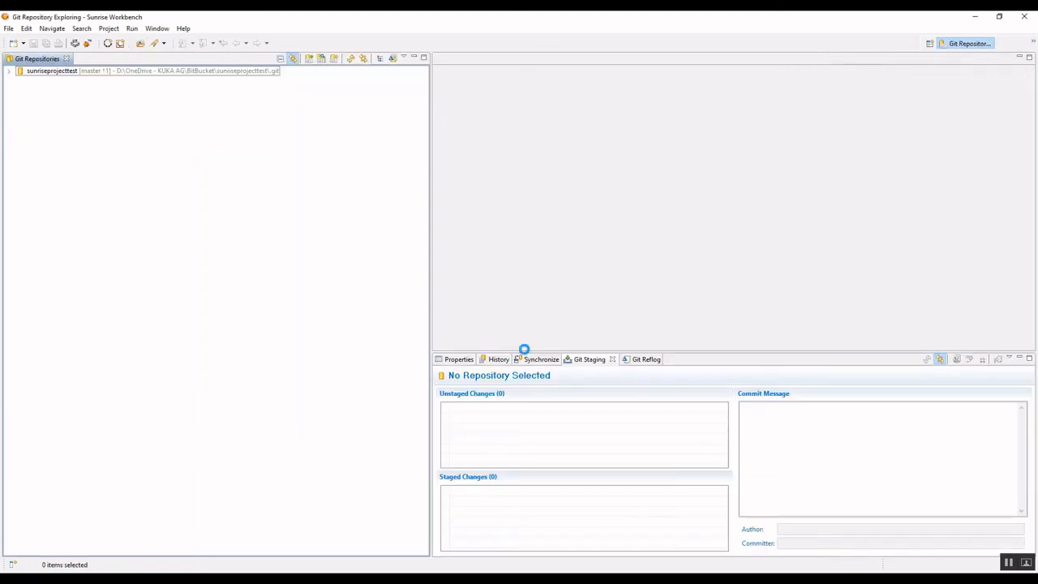
mouse_move(516, 456)
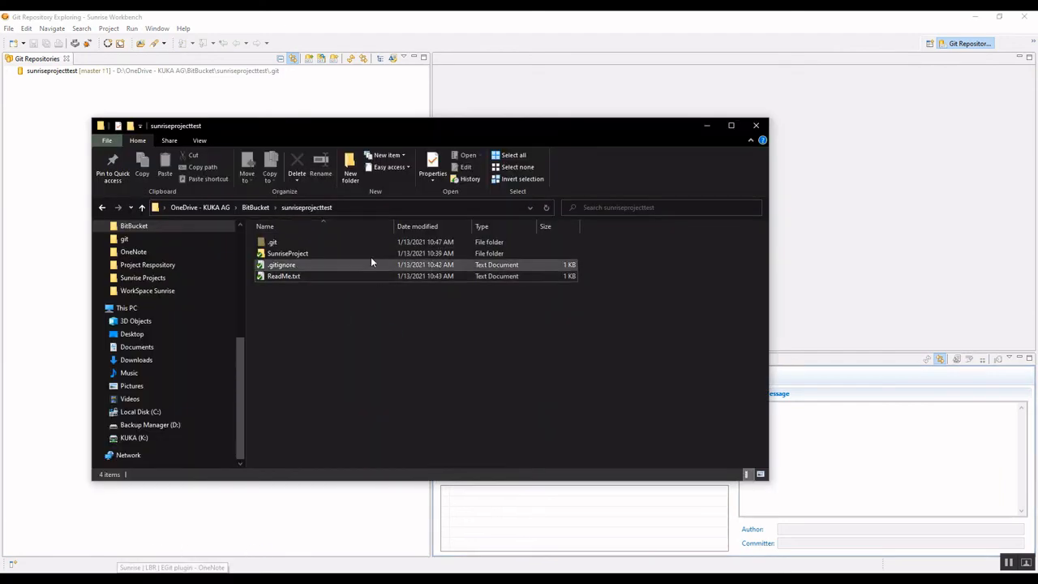
mouse_move(364, 212)
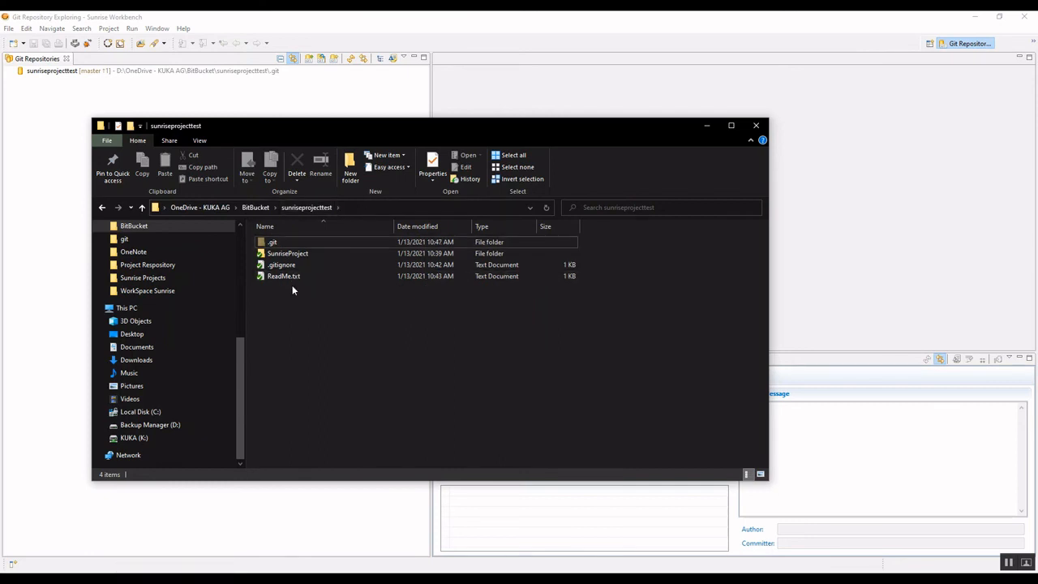
right_click(292, 290)
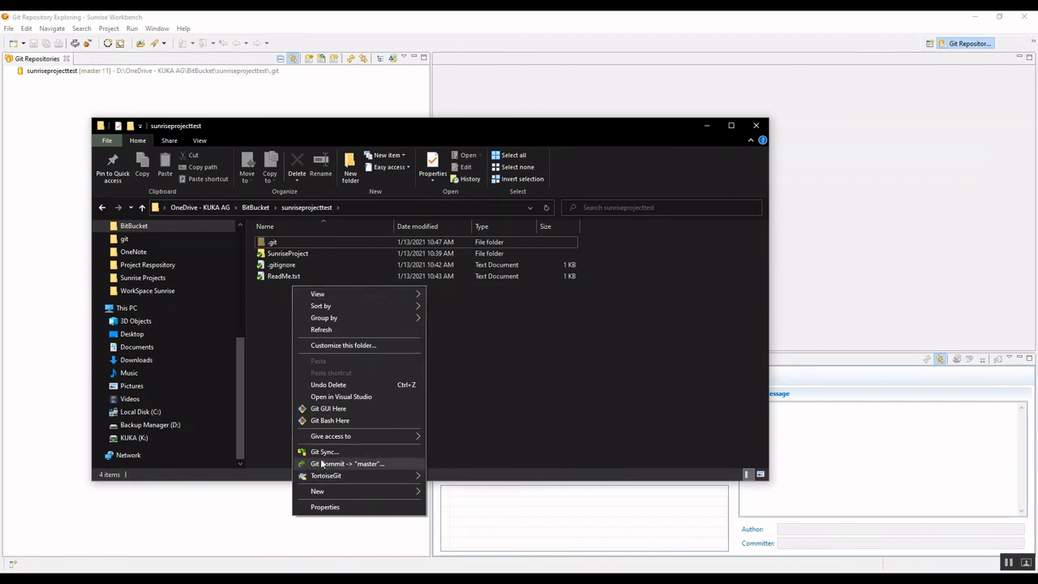
In Git Gui, stage the three untracked bin files and commit them as 'Add xml files.'.
click(323, 412)
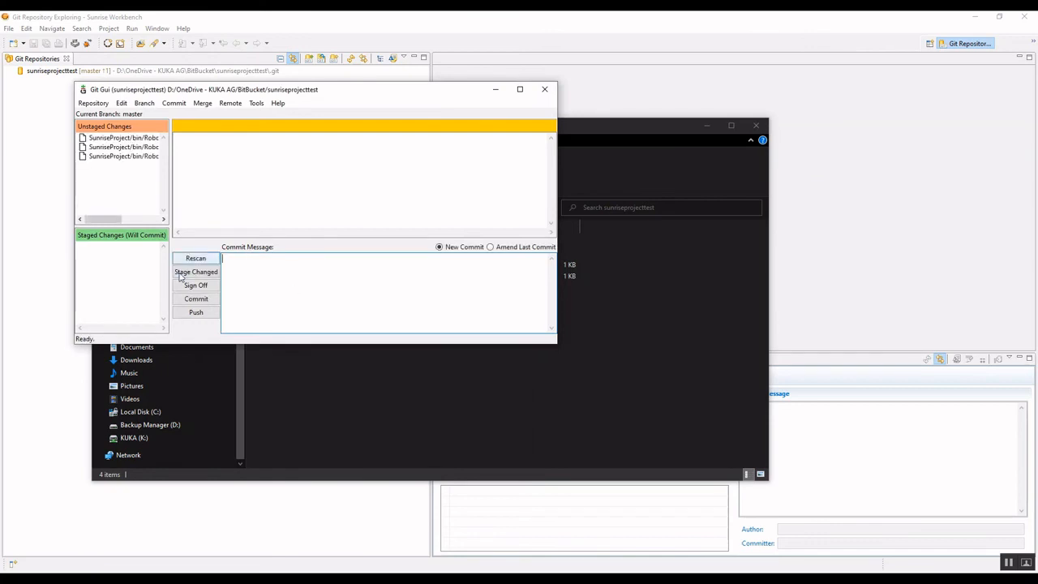
click(195, 272)
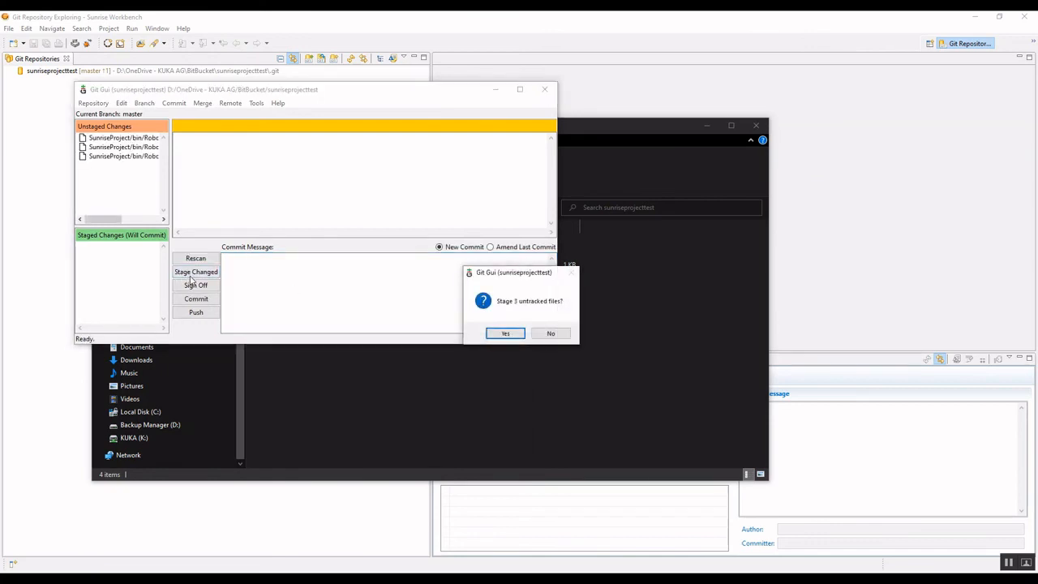
click(505, 334)
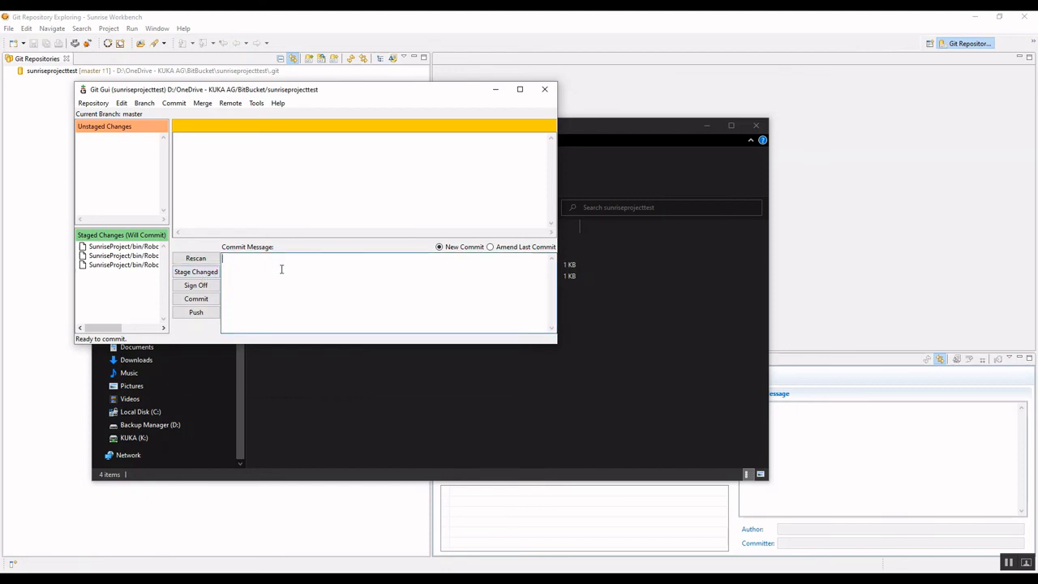
text(Add)
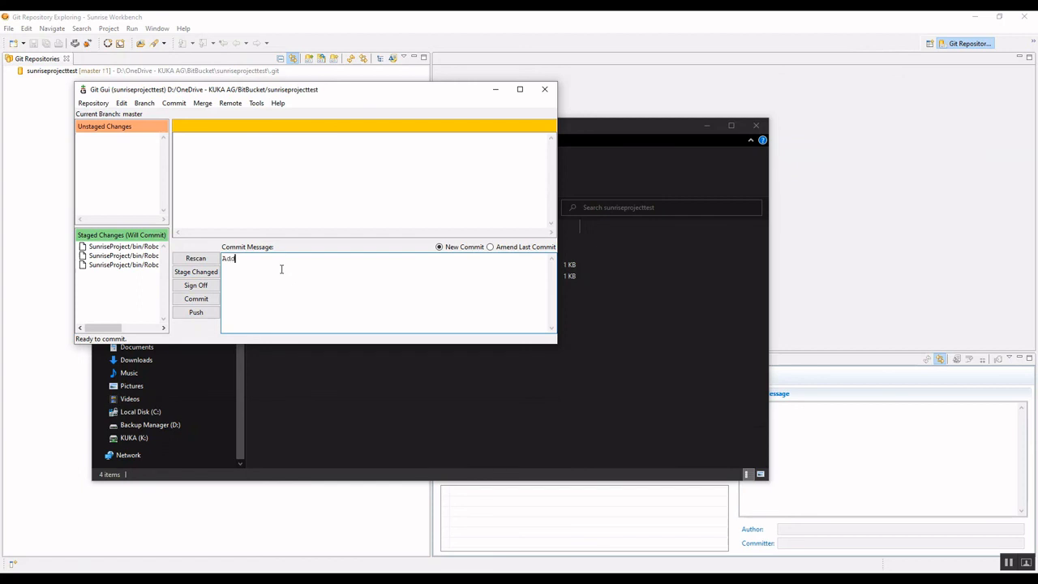
text(ml files.)
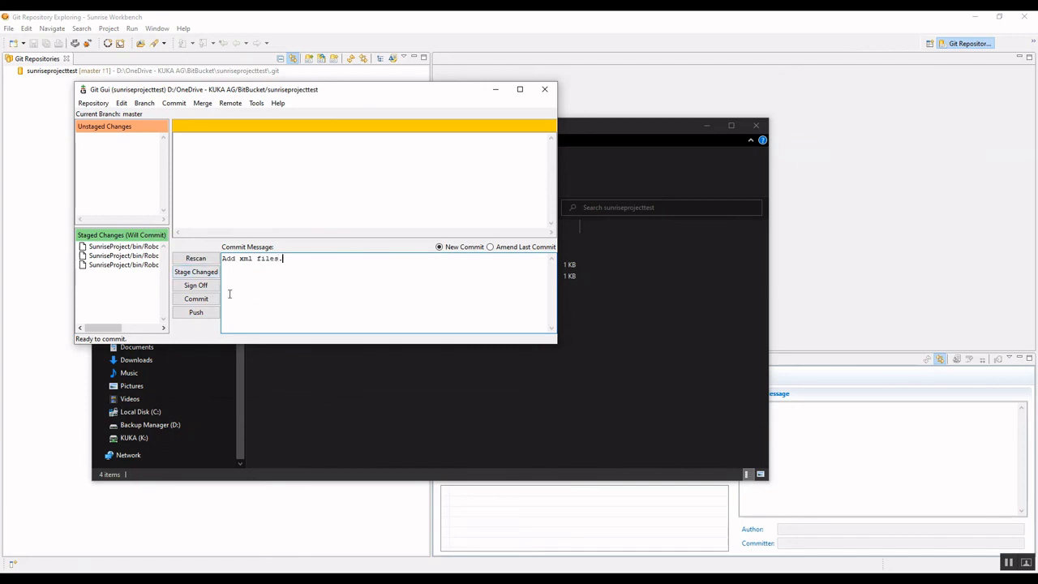
click(196, 298)
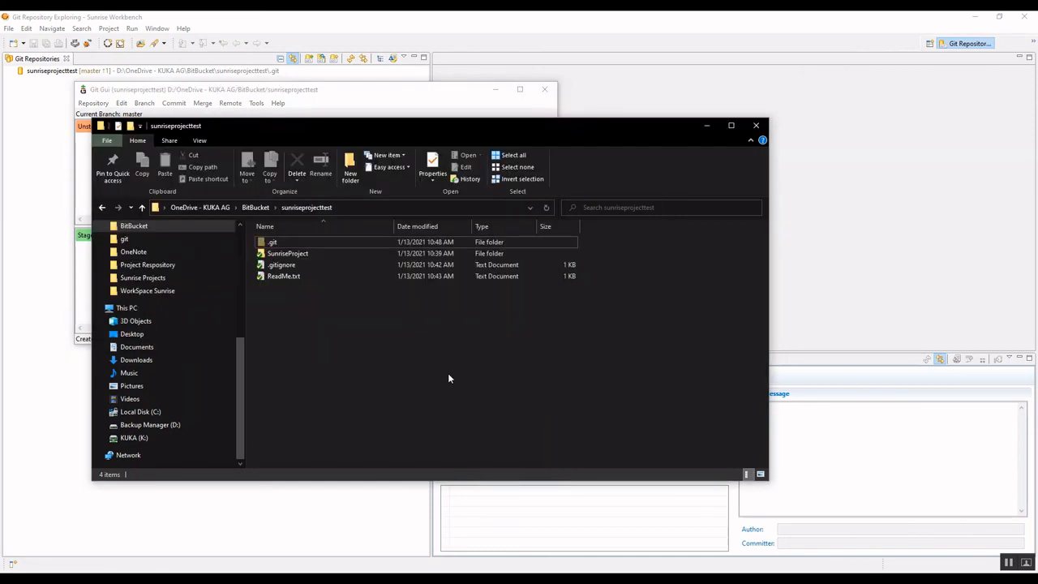
Push the master branch to the origin remote.
double_click(288, 252)
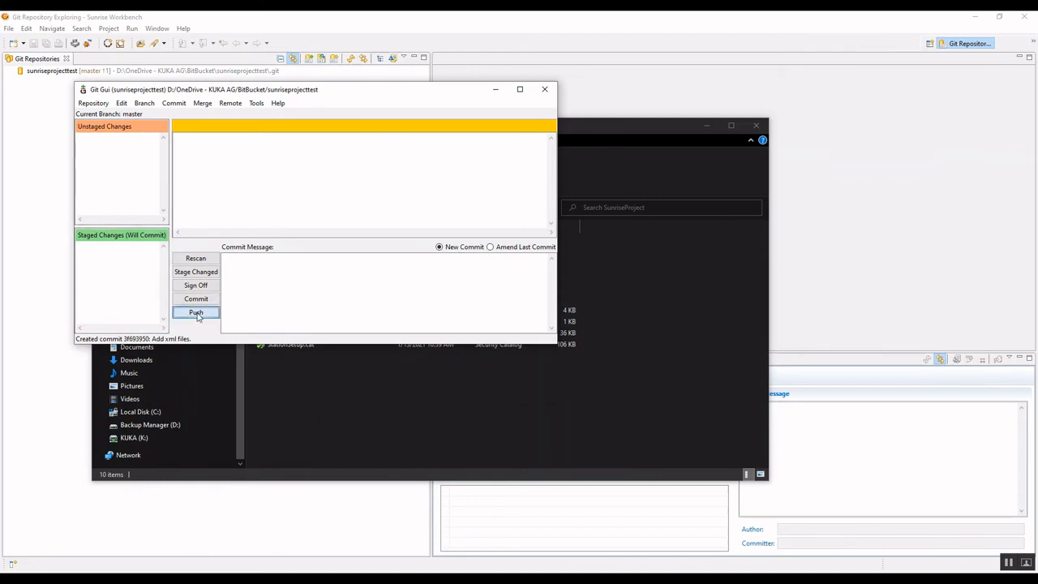
click(195, 312)
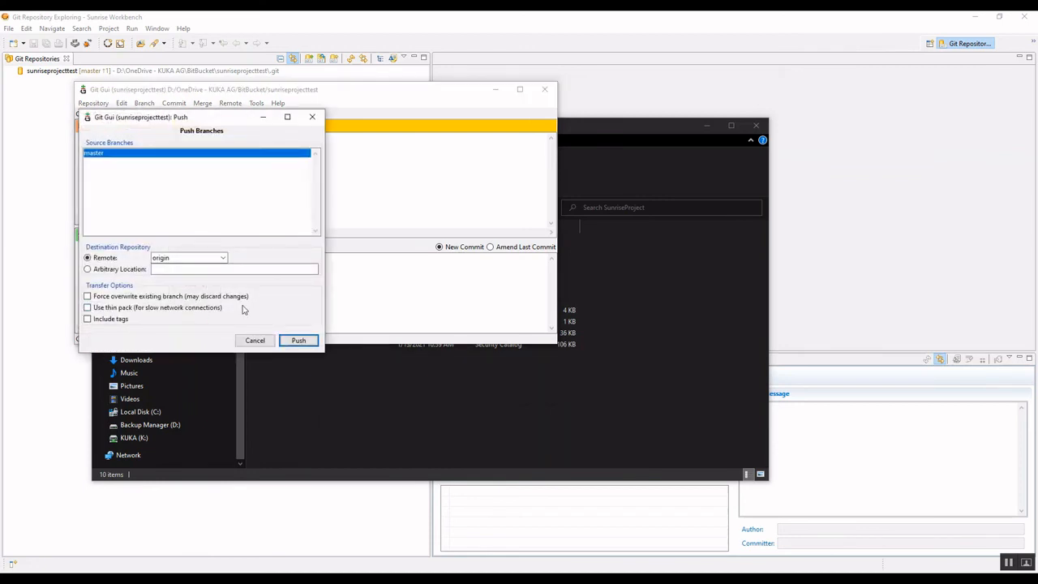
click(298, 339)
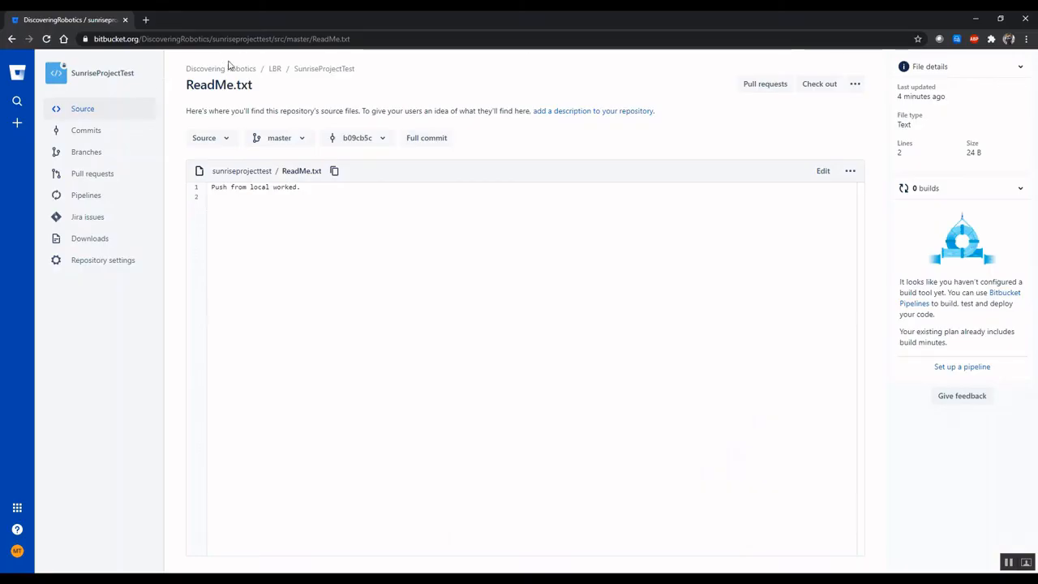
Open the SunriseProject folder from the SunriseProjectTest repository's top level.
click(82, 107)
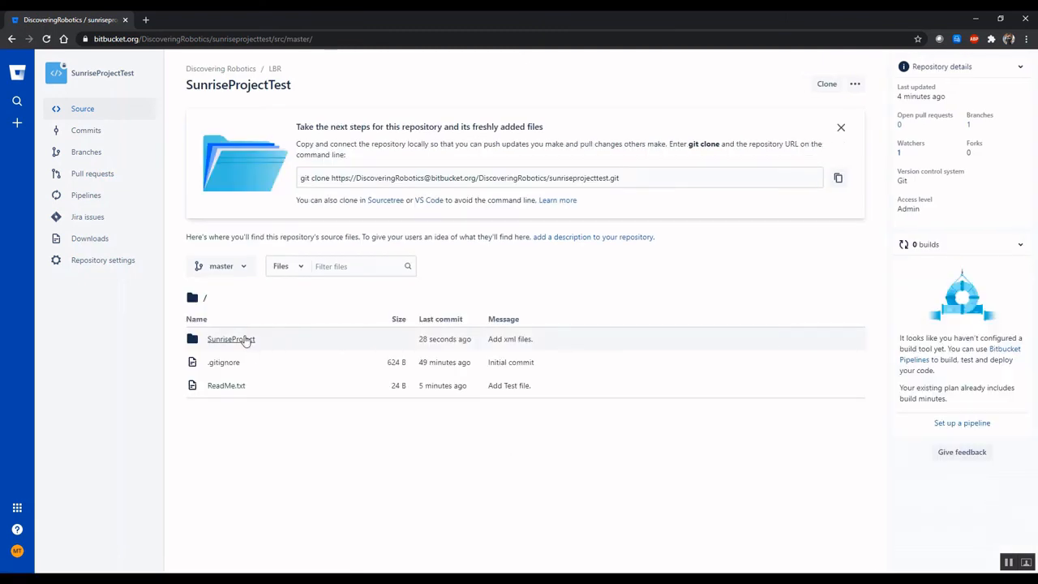
click(231, 339)
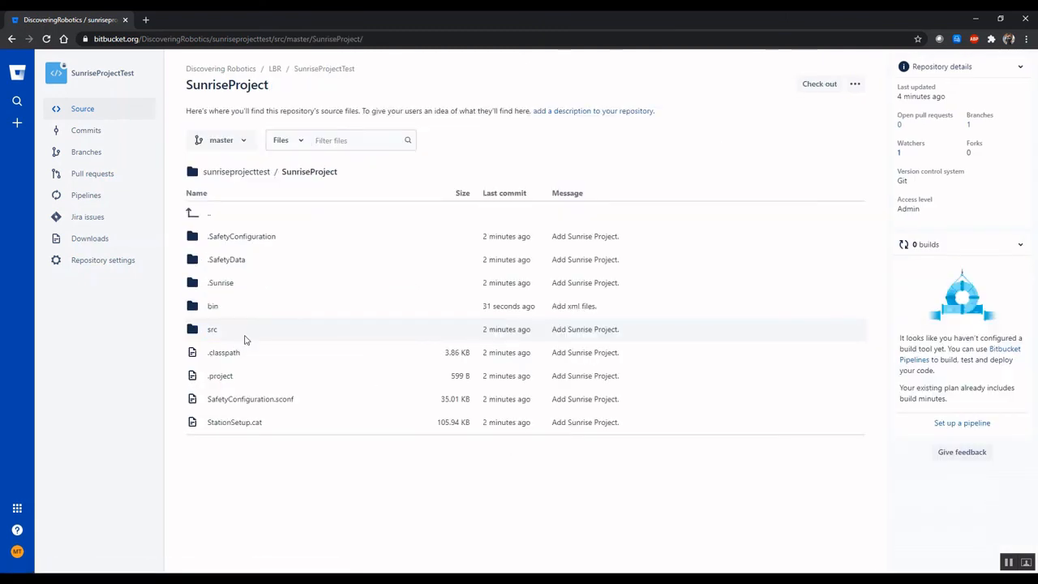